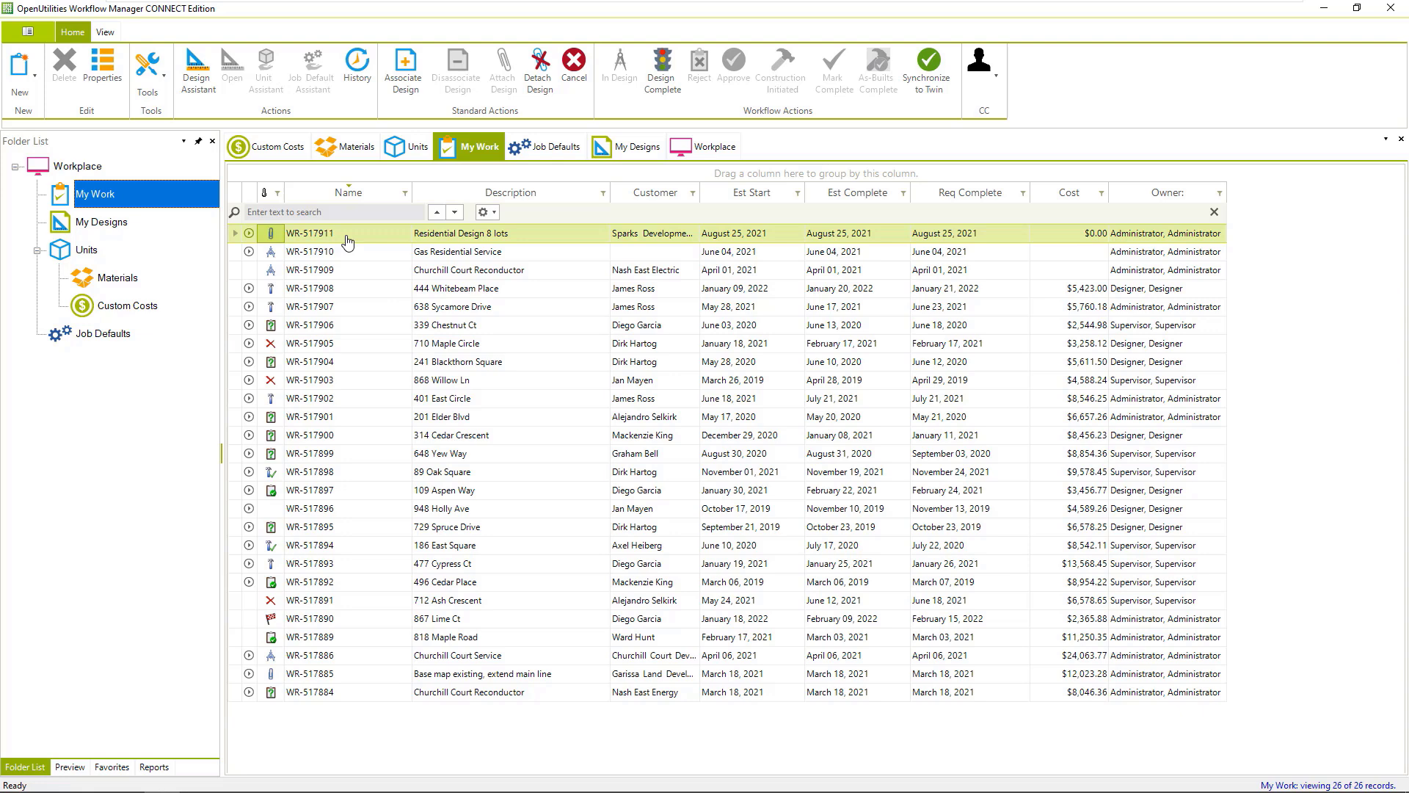
{"action": "mouse_move", "coordinate": [522, 241]}
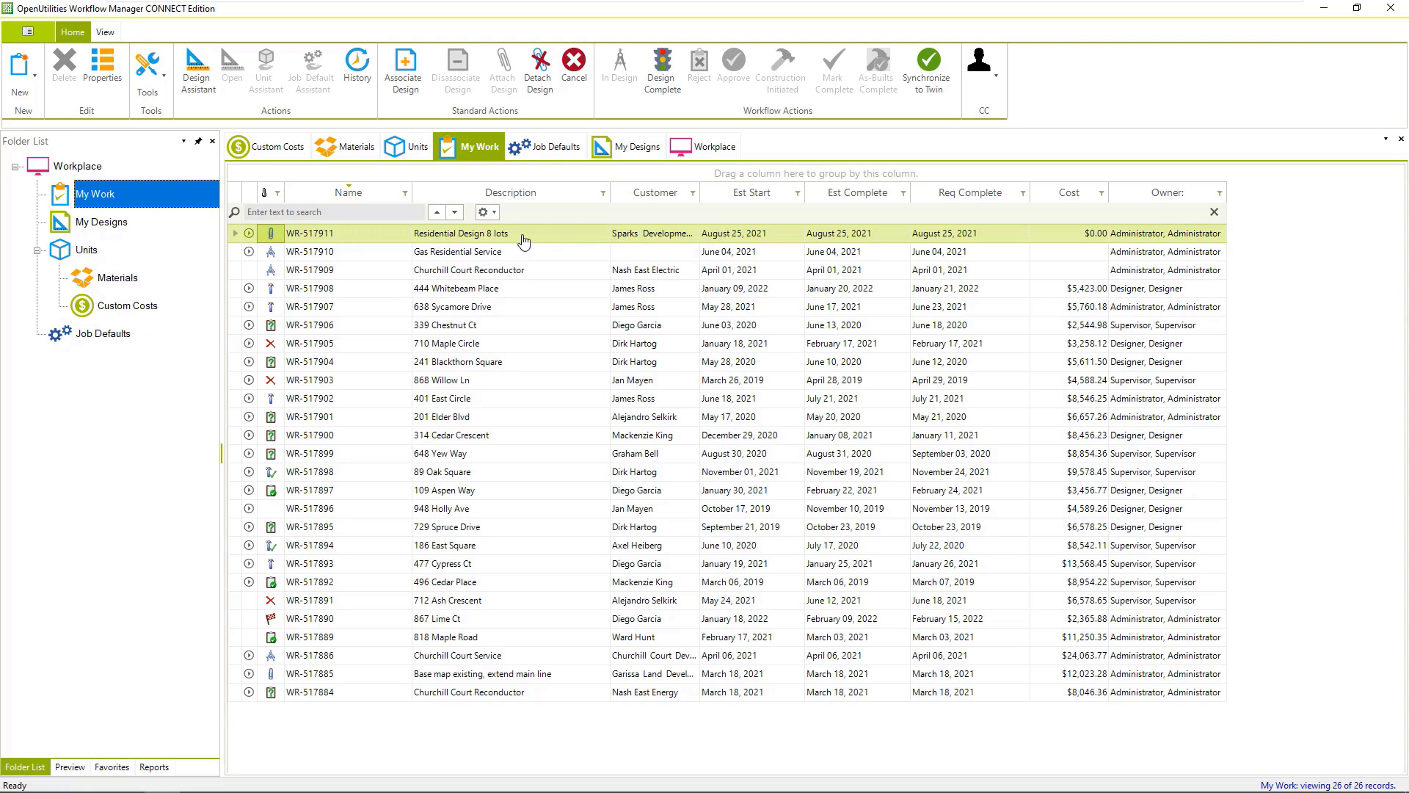
{"action": "mouse_move", "coordinate": [517, 239]}
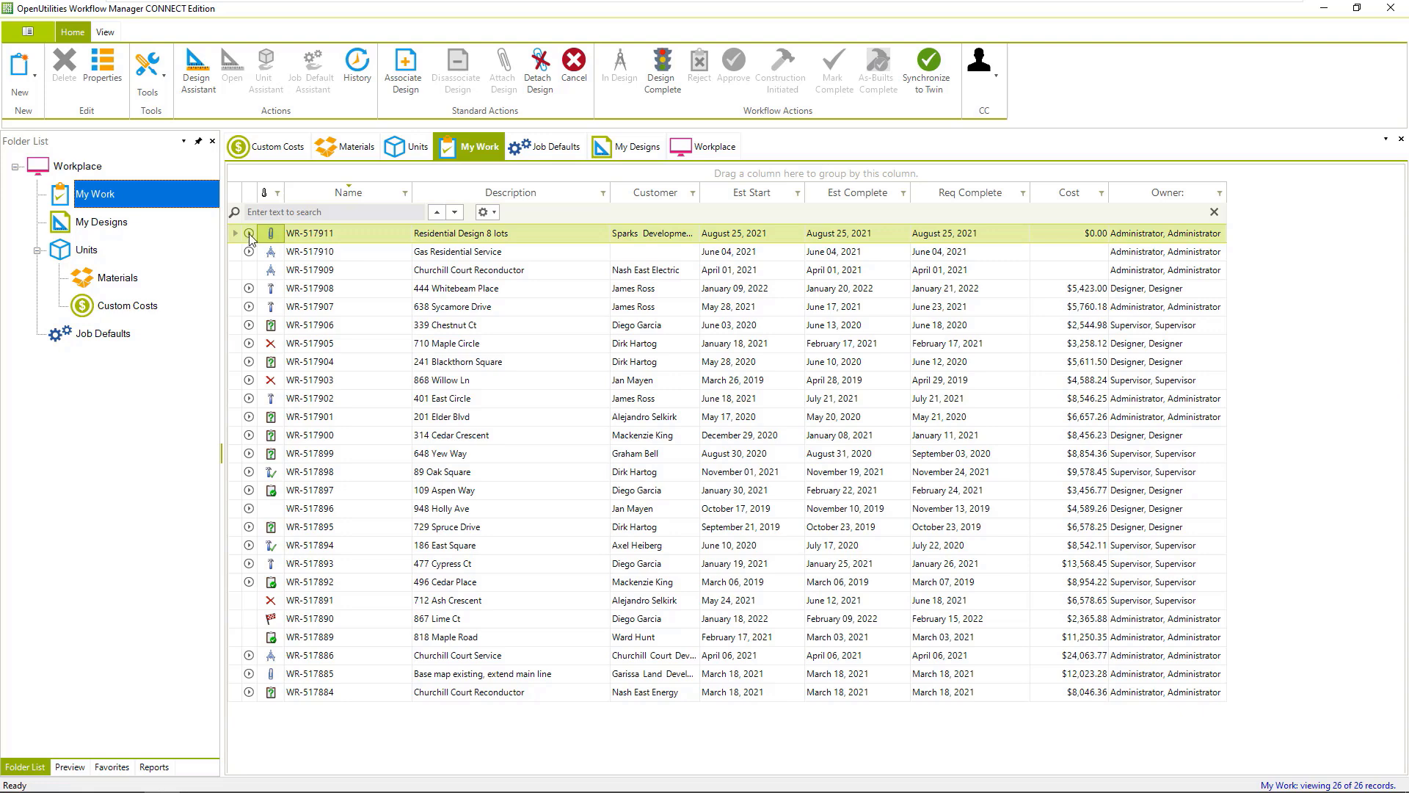
Expand job WR-517911 in My Work to list its designs.
{"action": "left_click", "coordinate": [235, 232]}
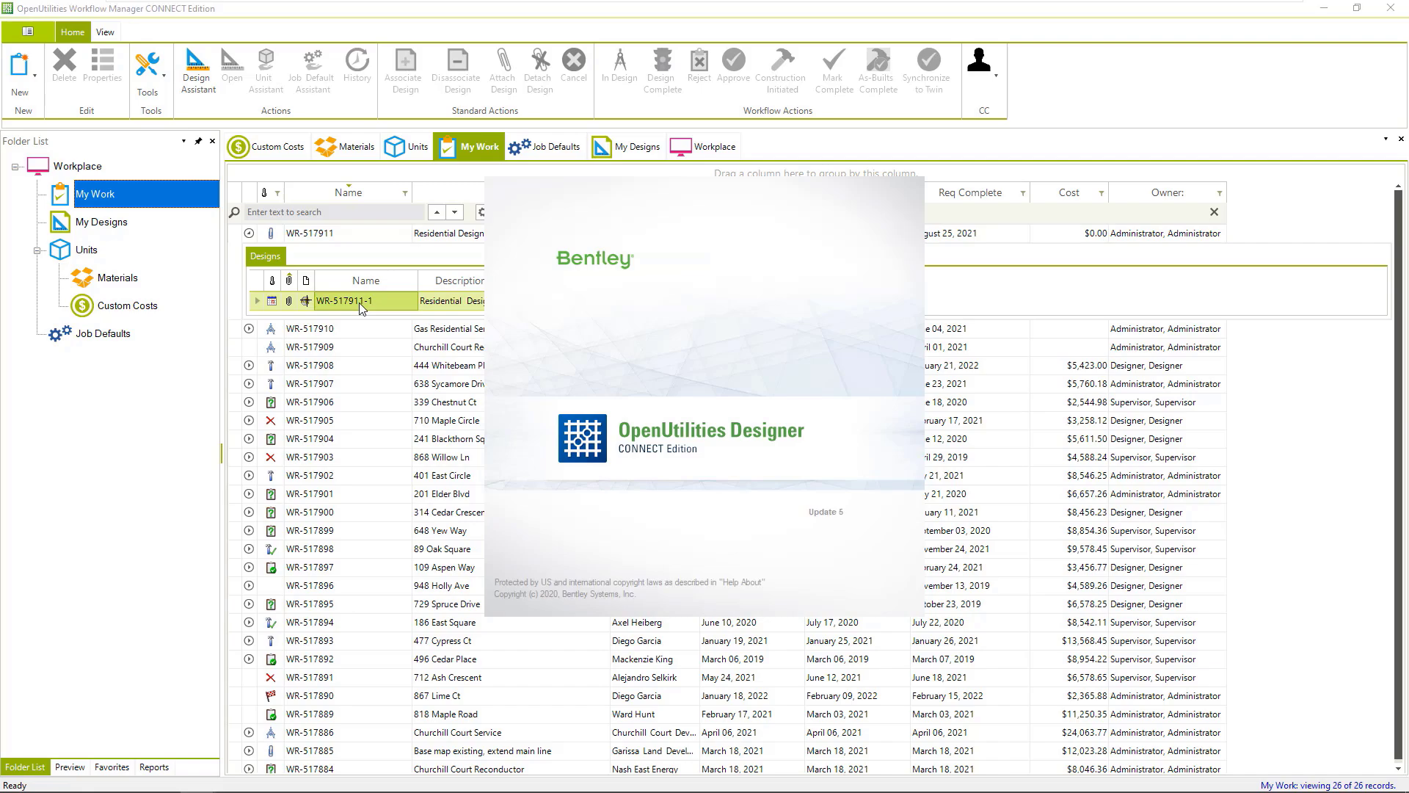
Launch design WR-517911-1 and sketch a SmartLine from the end pole eastward, distance 30.
{"action": "double_click", "coordinate": [364, 300]}
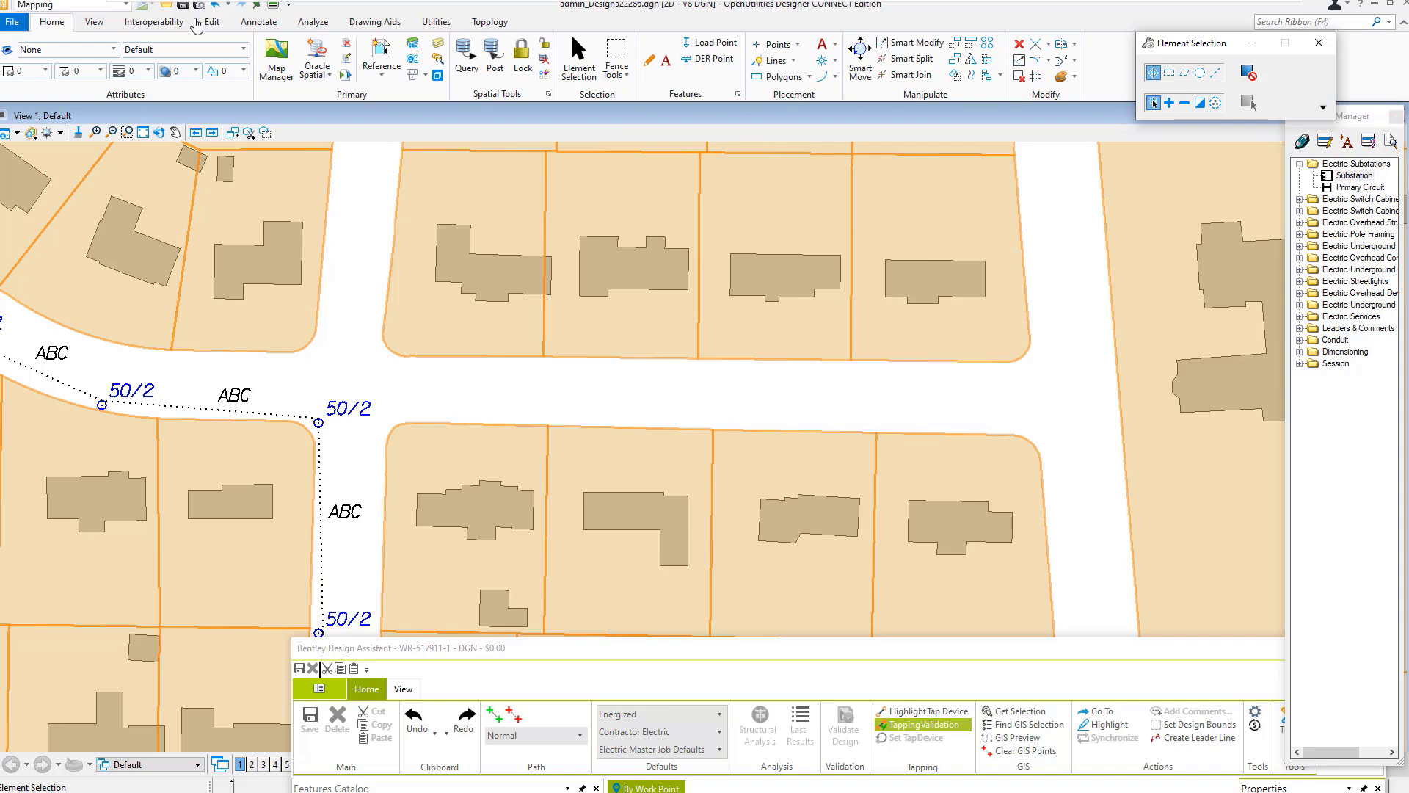
{"action": "left_click", "coordinate": [212, 22]}
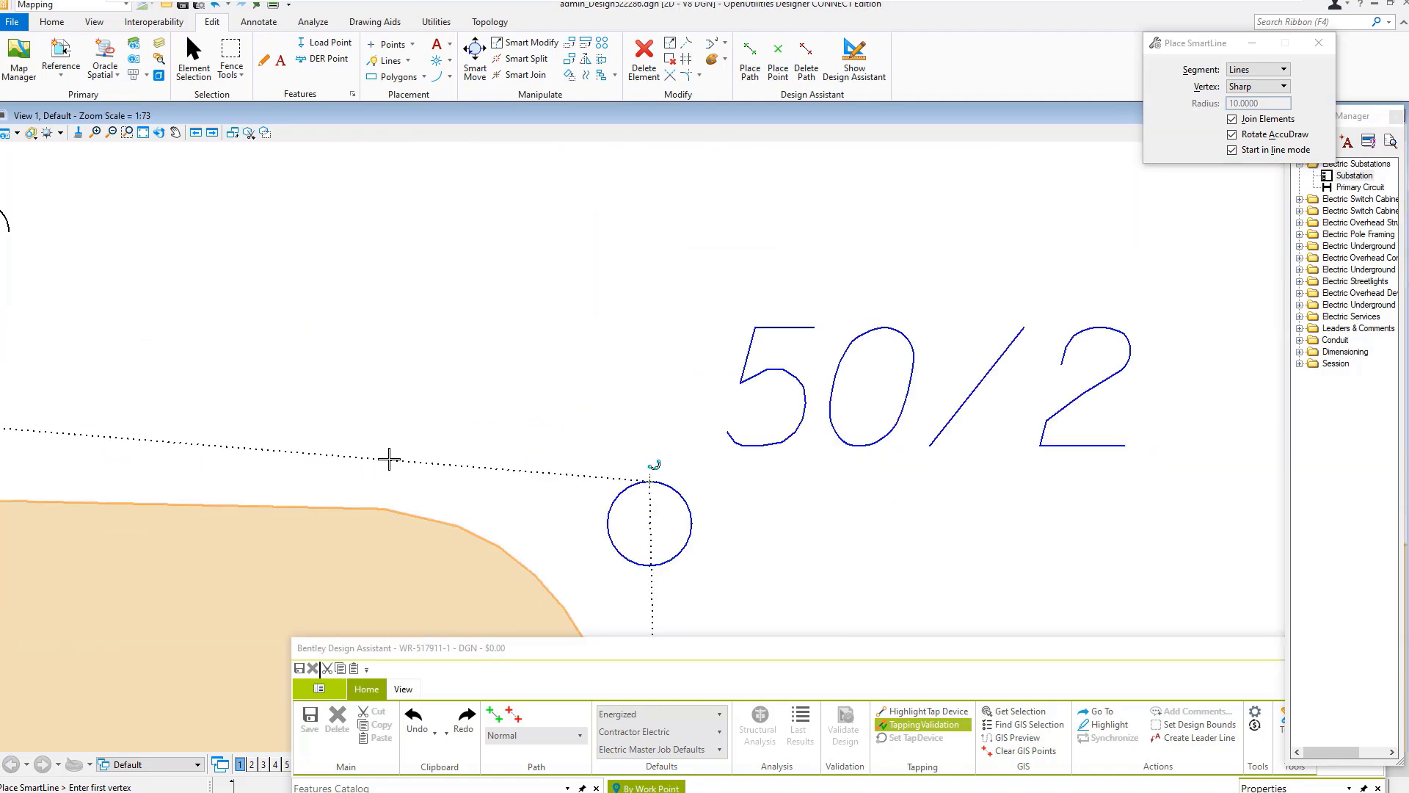
{"action": "left_click", "coordinate": [389, 460]}
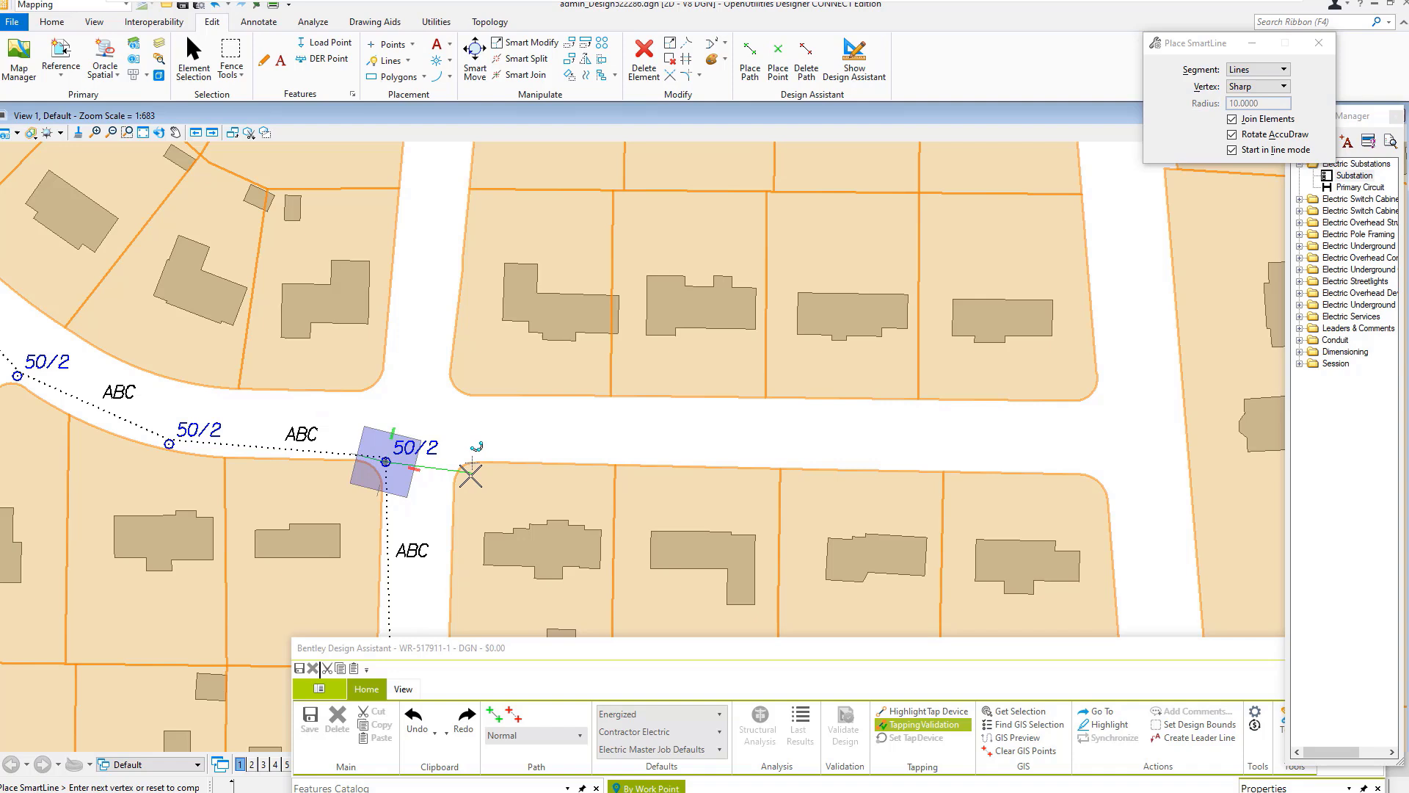
{"action": "mouse_move", "coordinate": [471, 473]}
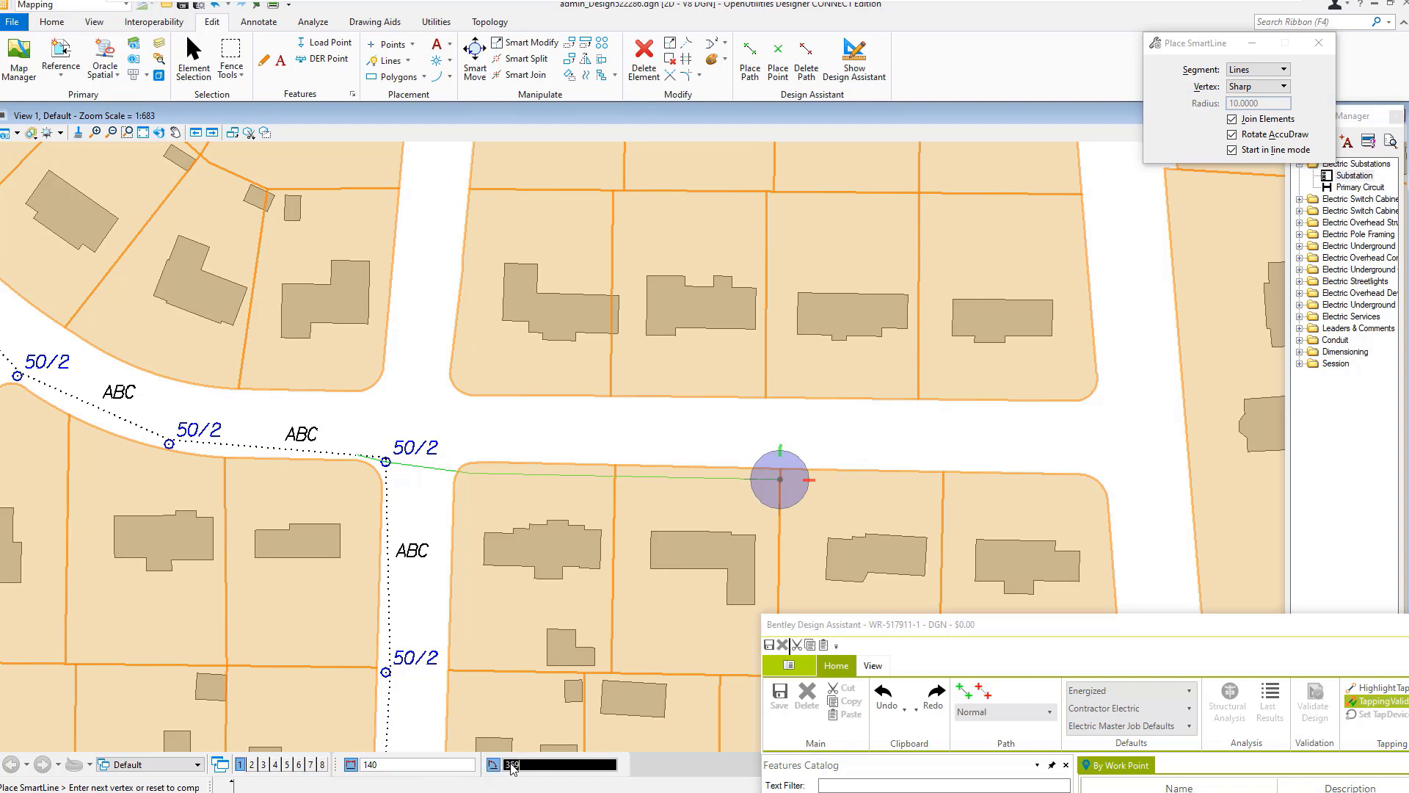
{"action": "type", "text": "30"}
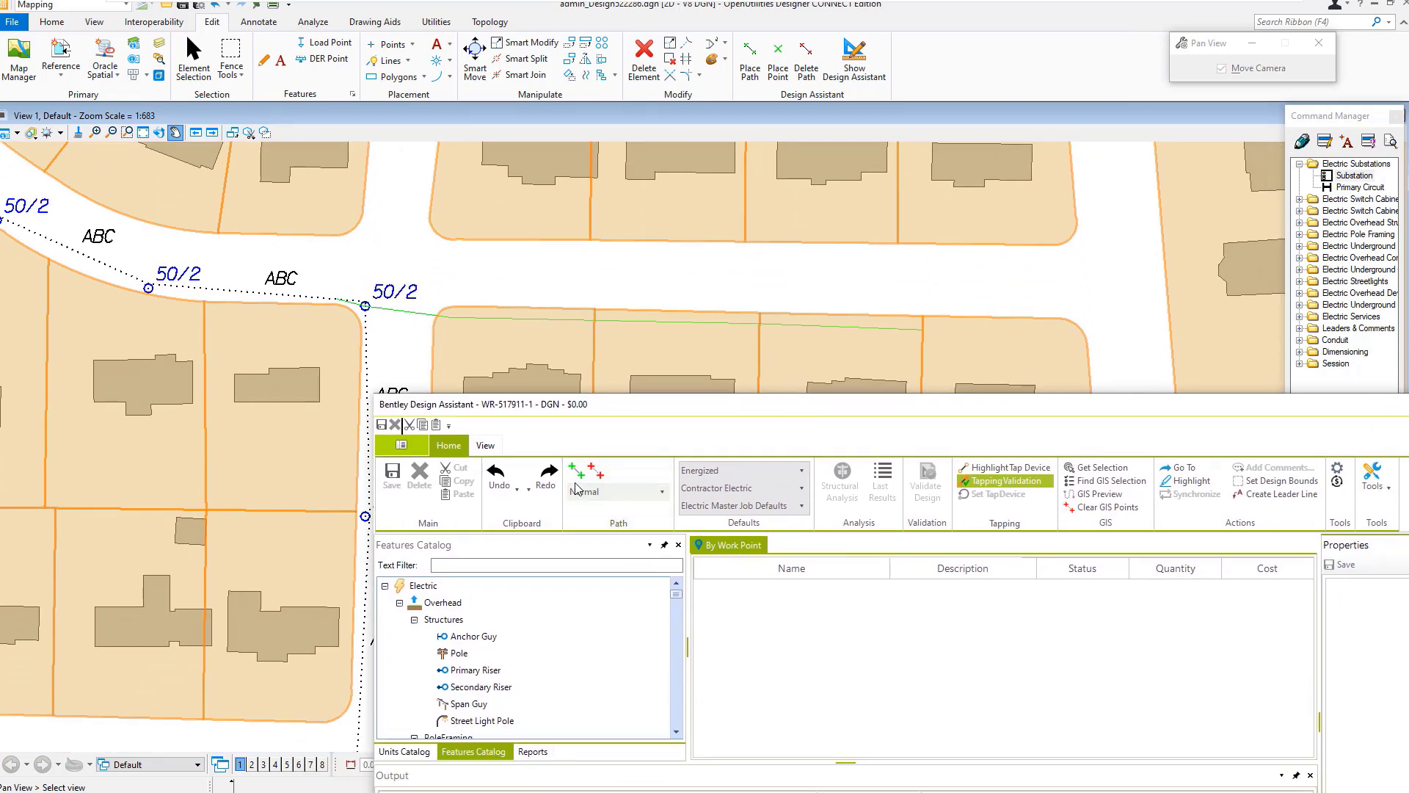
Build Path 1 from the sketched line with Get Path and list its work points.
{"action": "left_click", "coordinate": [574, 470]}
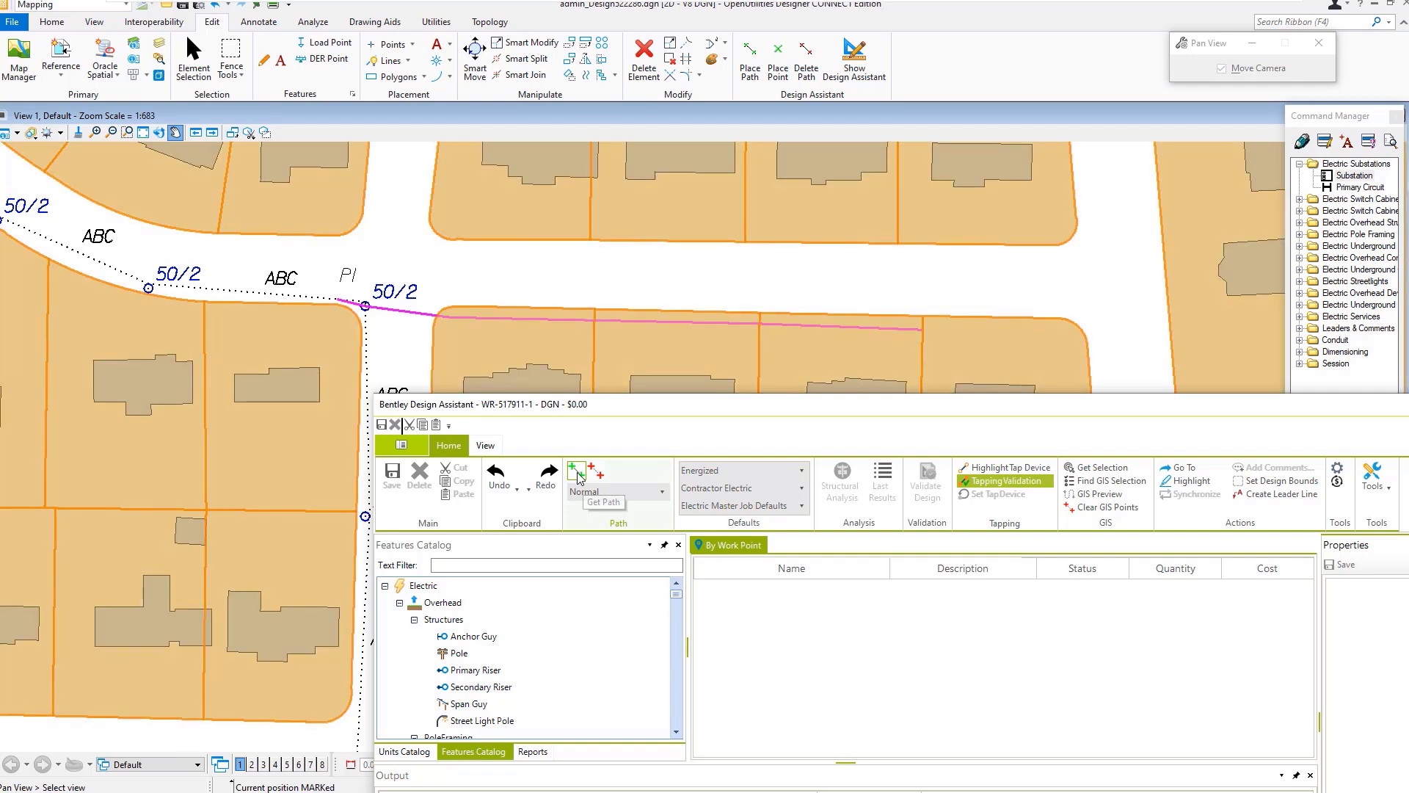
{"action": "left_click", "coordinate": [576, 469]}
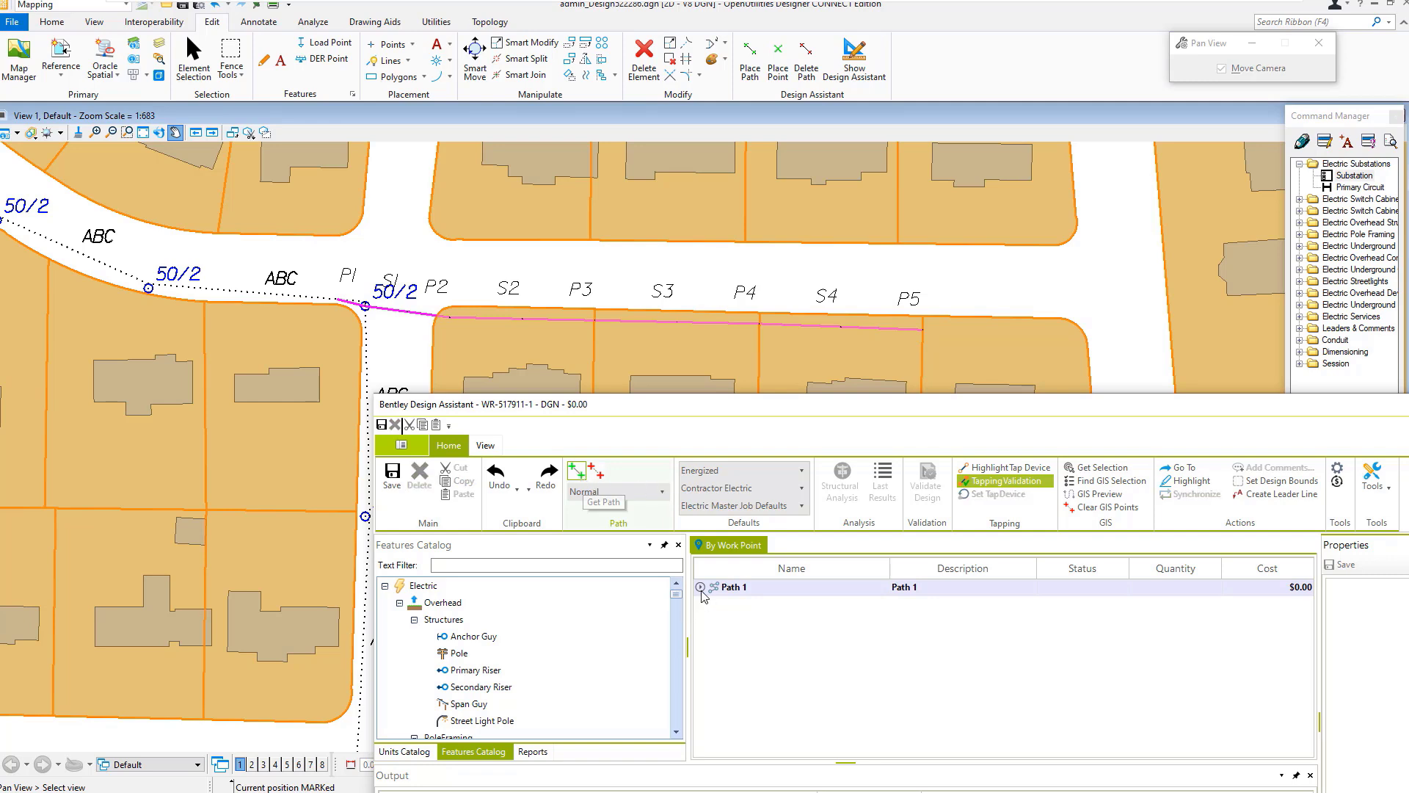
{"action": "left_click", "coordinate": [702, 587]}
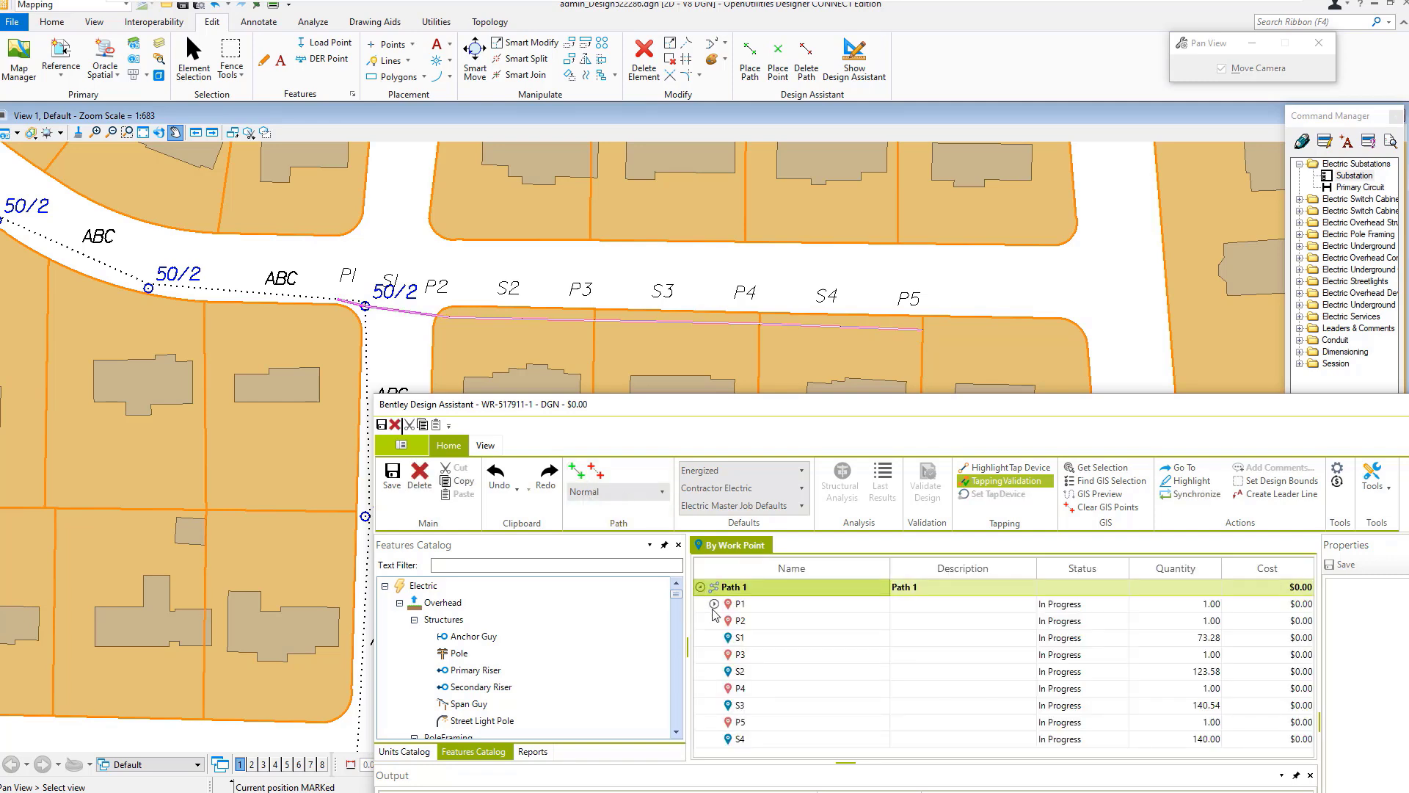
Place 45/3 poles on the path's pole work points and review work point P2.
{"action": "left_click", "coordinate": [716, 605]}
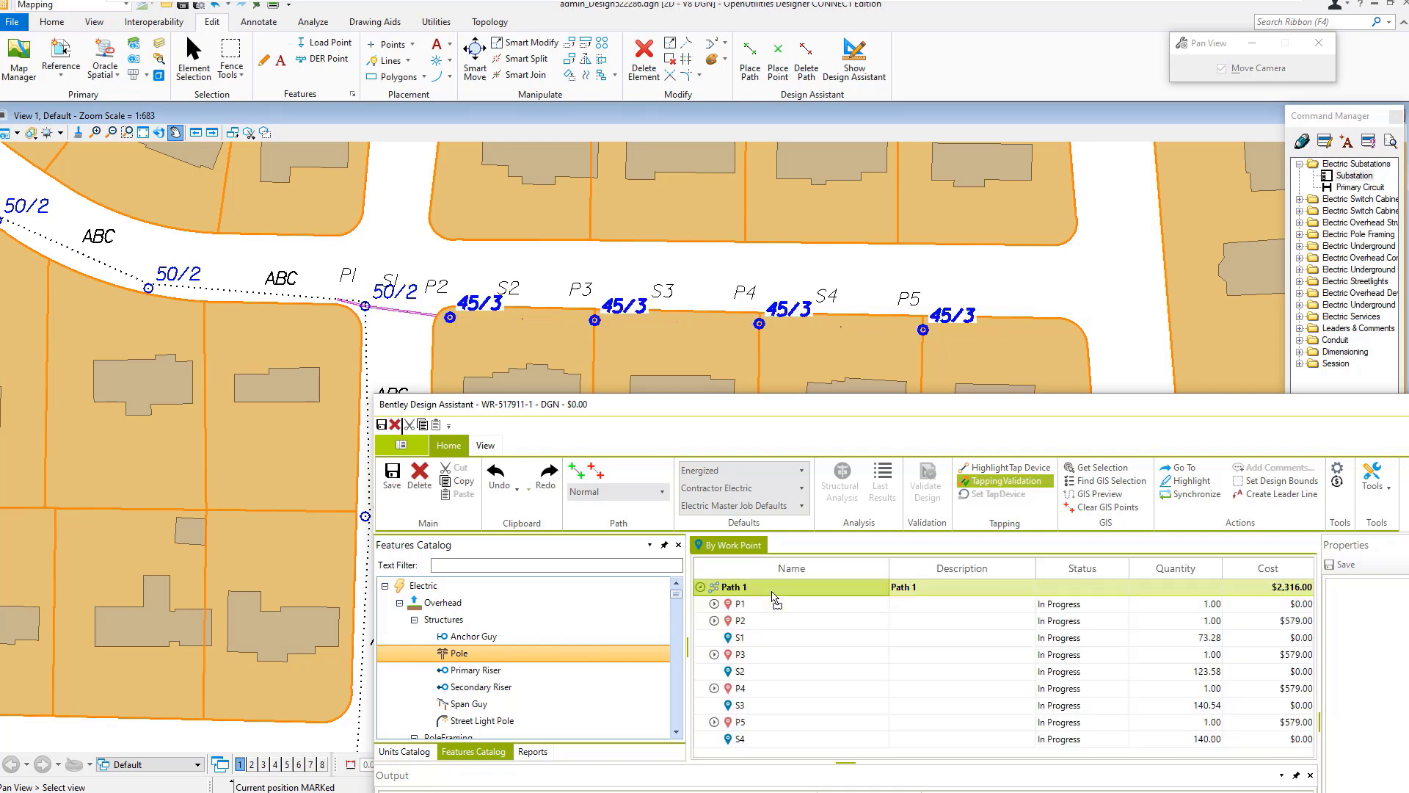
{"action": "left_click", "coordinate": [715, 621]}
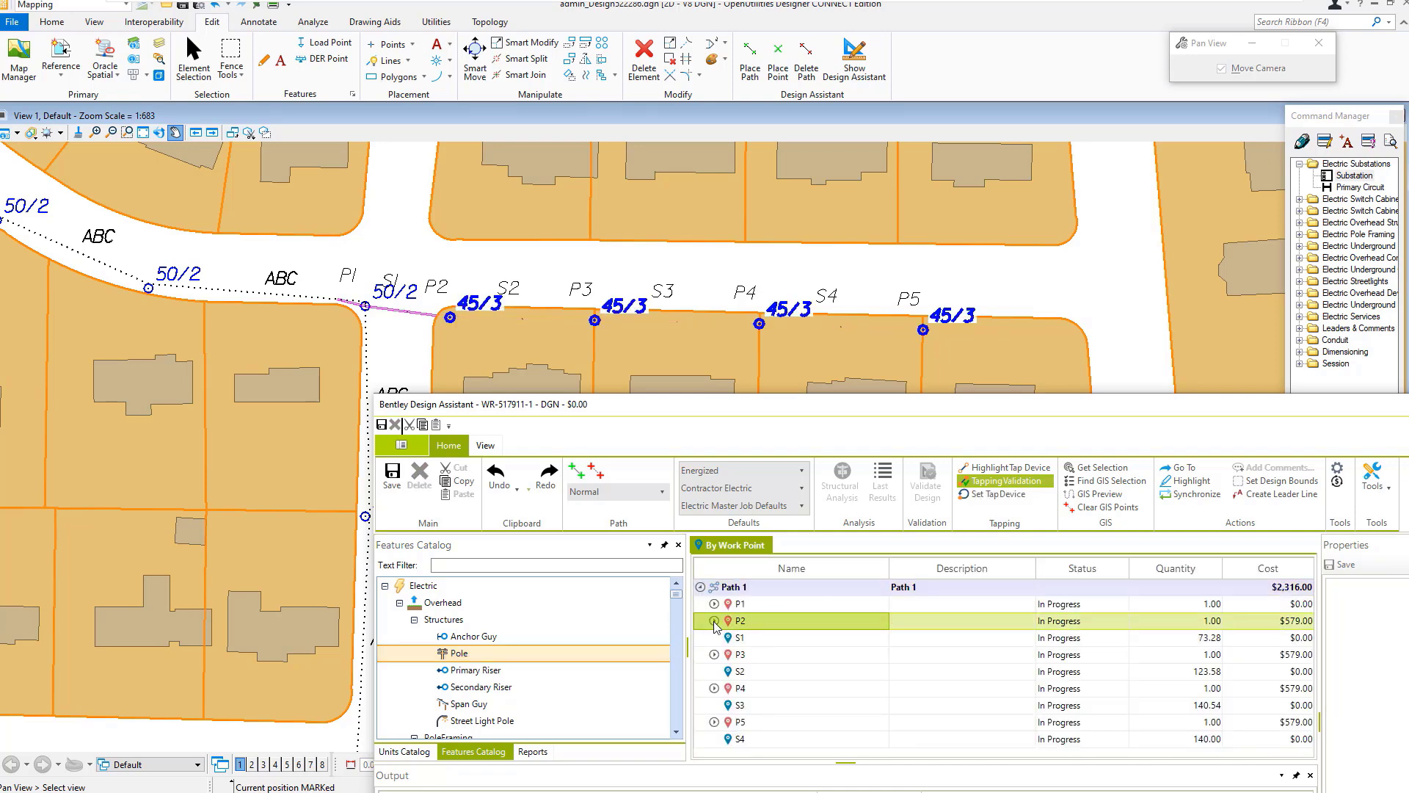
{"action": "left_click", "coordinate": [740, 621]}
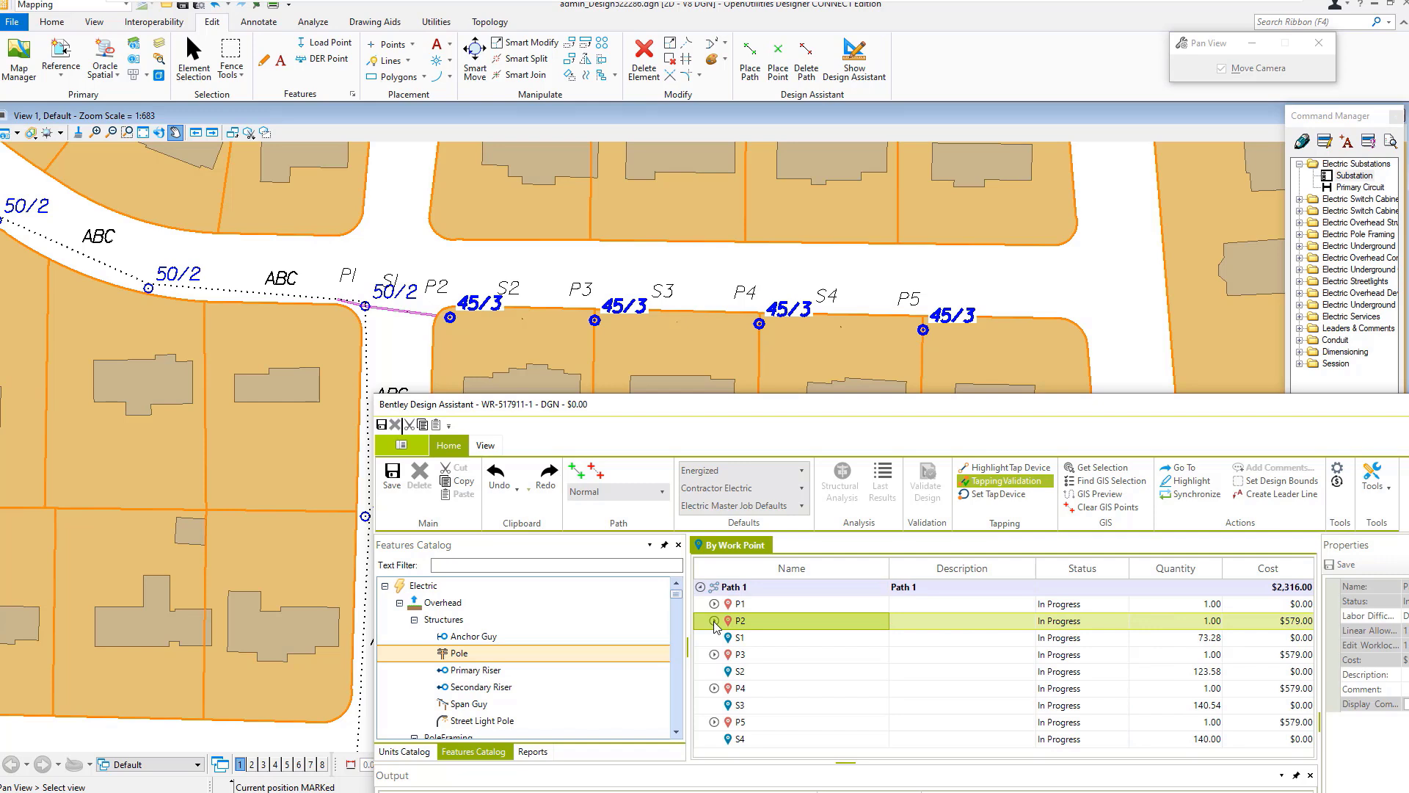
{"action": "mouse_move", "coordinate": [522, 686]}
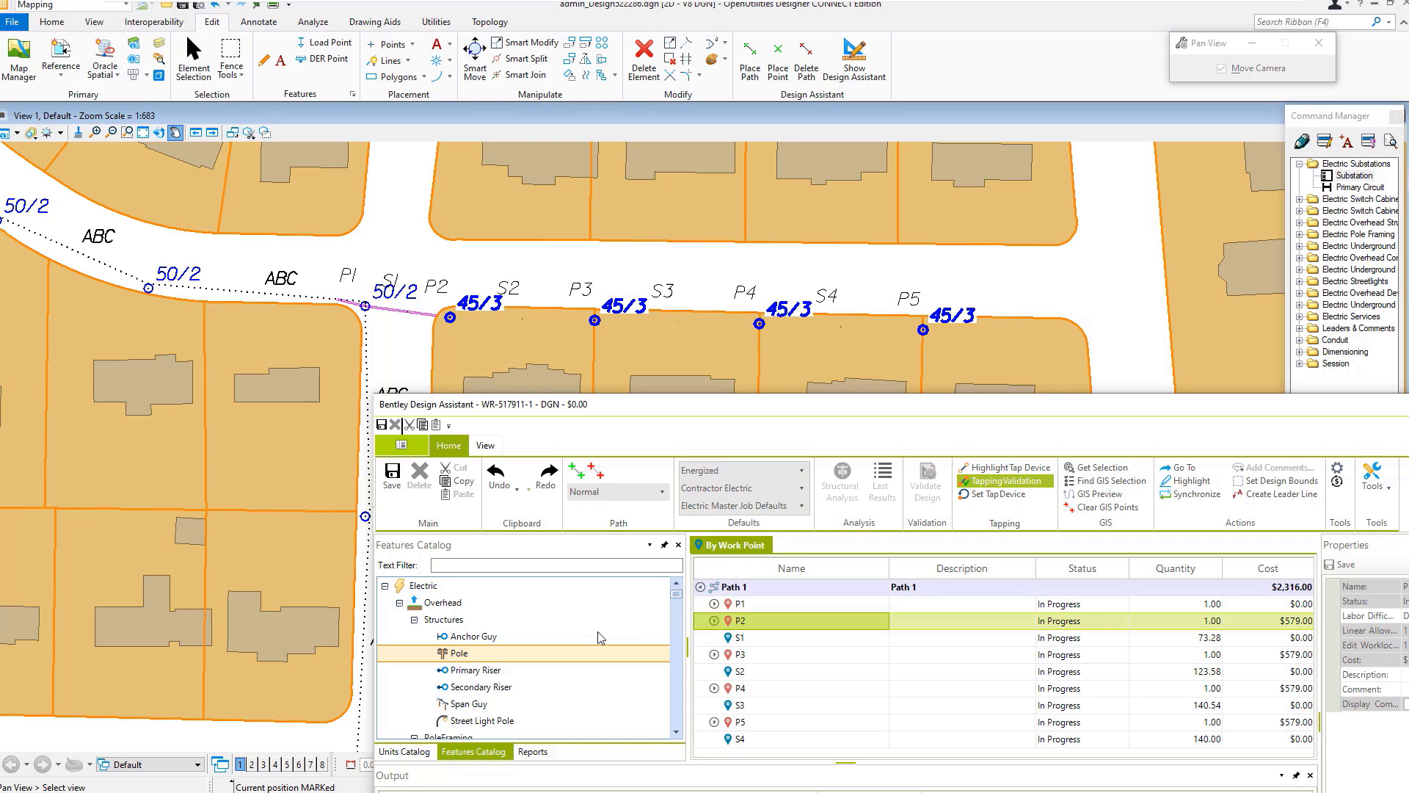
String OH Primary along the spans and add OH Transformer Banks at P3 and P5.
{"action": "left_click", "coordinate": [416, 636]}
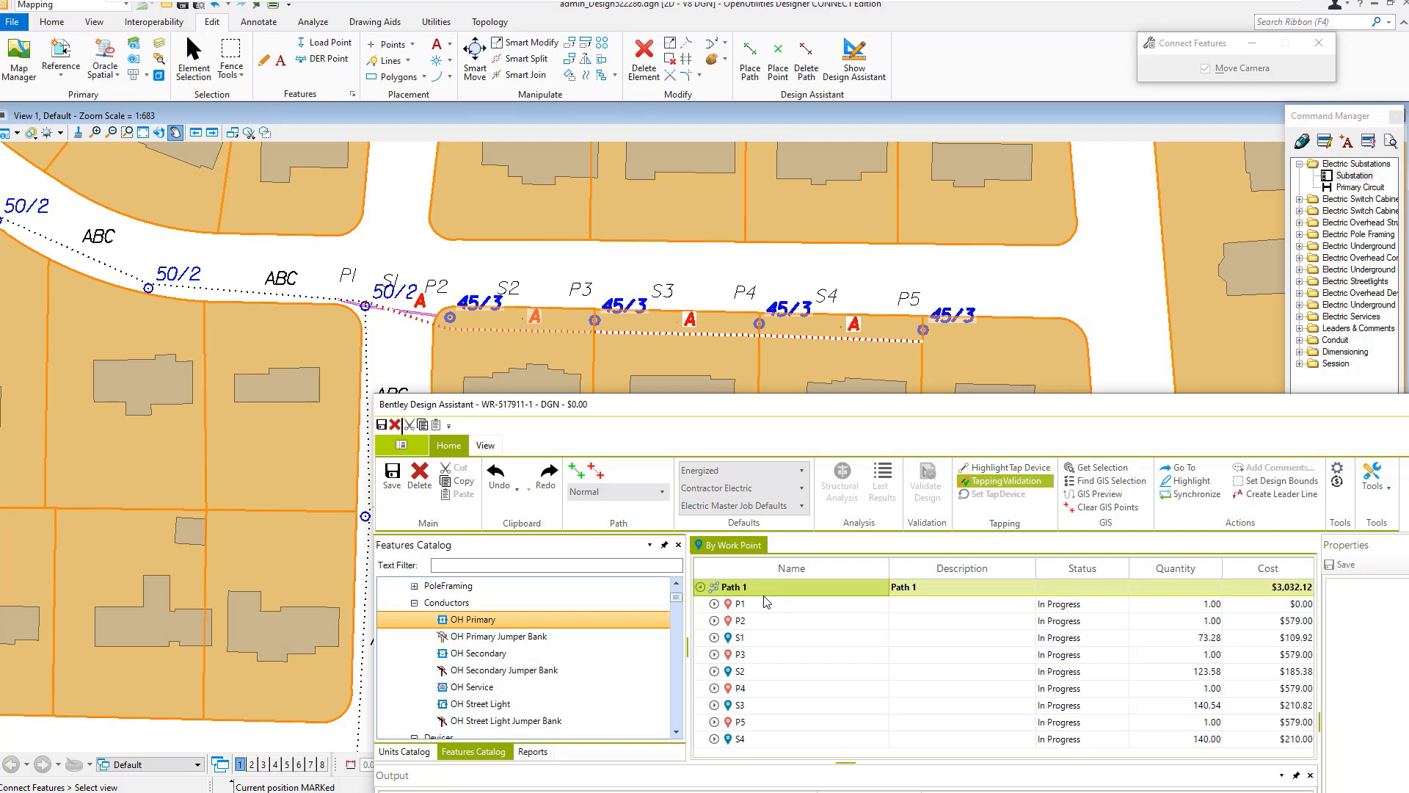
{"action": "mouse_move", "coordinate": [590, 313]}
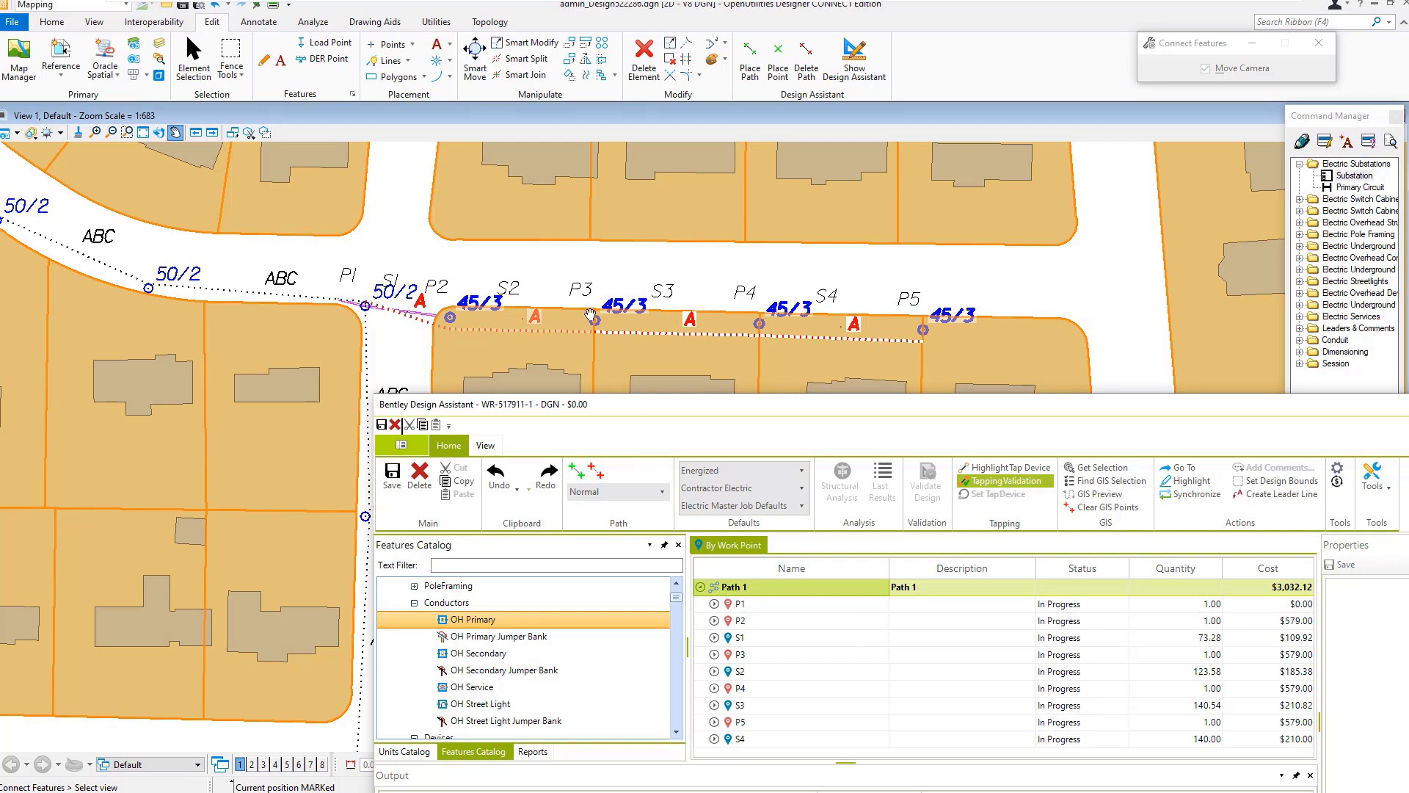
{"action": "mouse_move", "coordinate": [921, 329]}
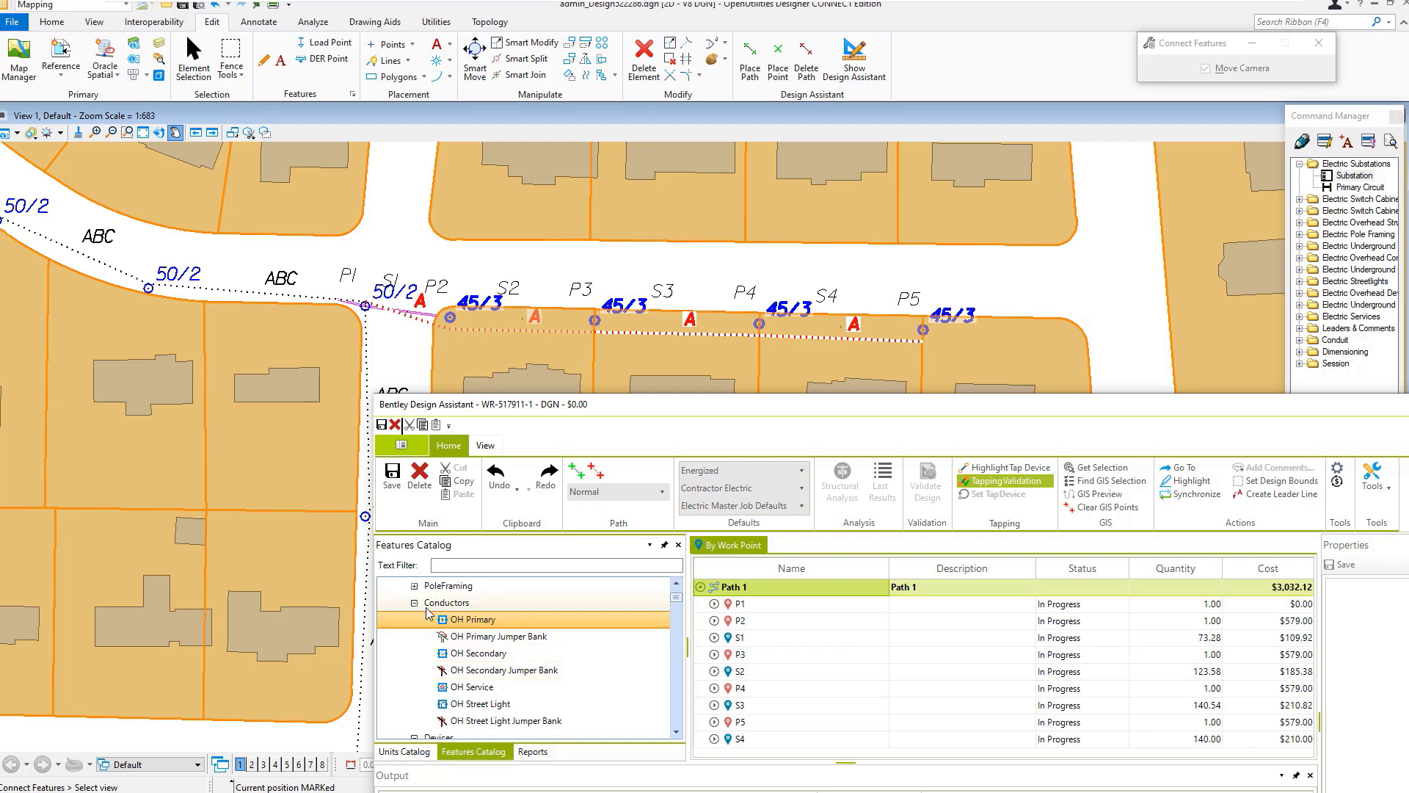
{"action": "scroll", "scroll_direction": "down", "scroll_amount": 3}
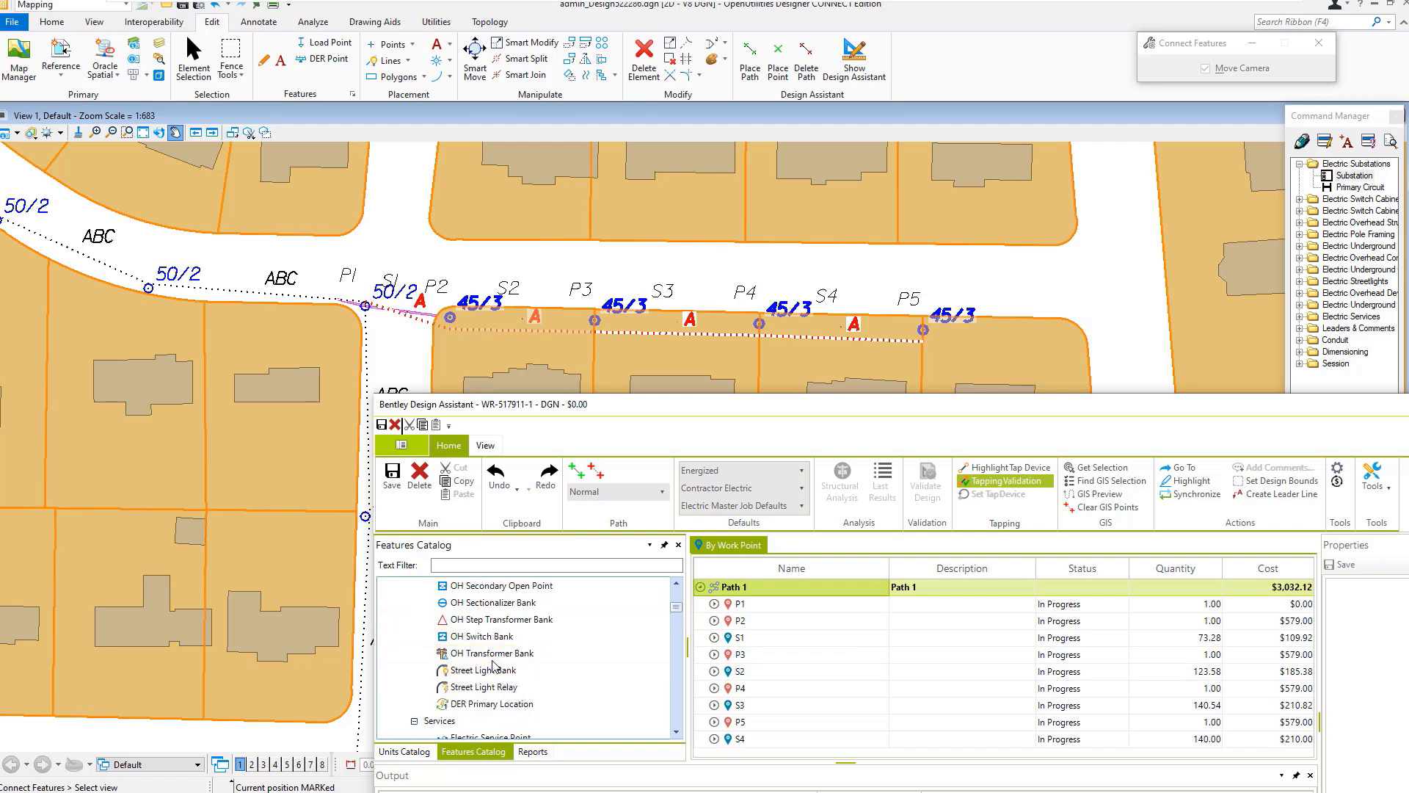
{"action": "left_click", "coordinate": [492, 652]}
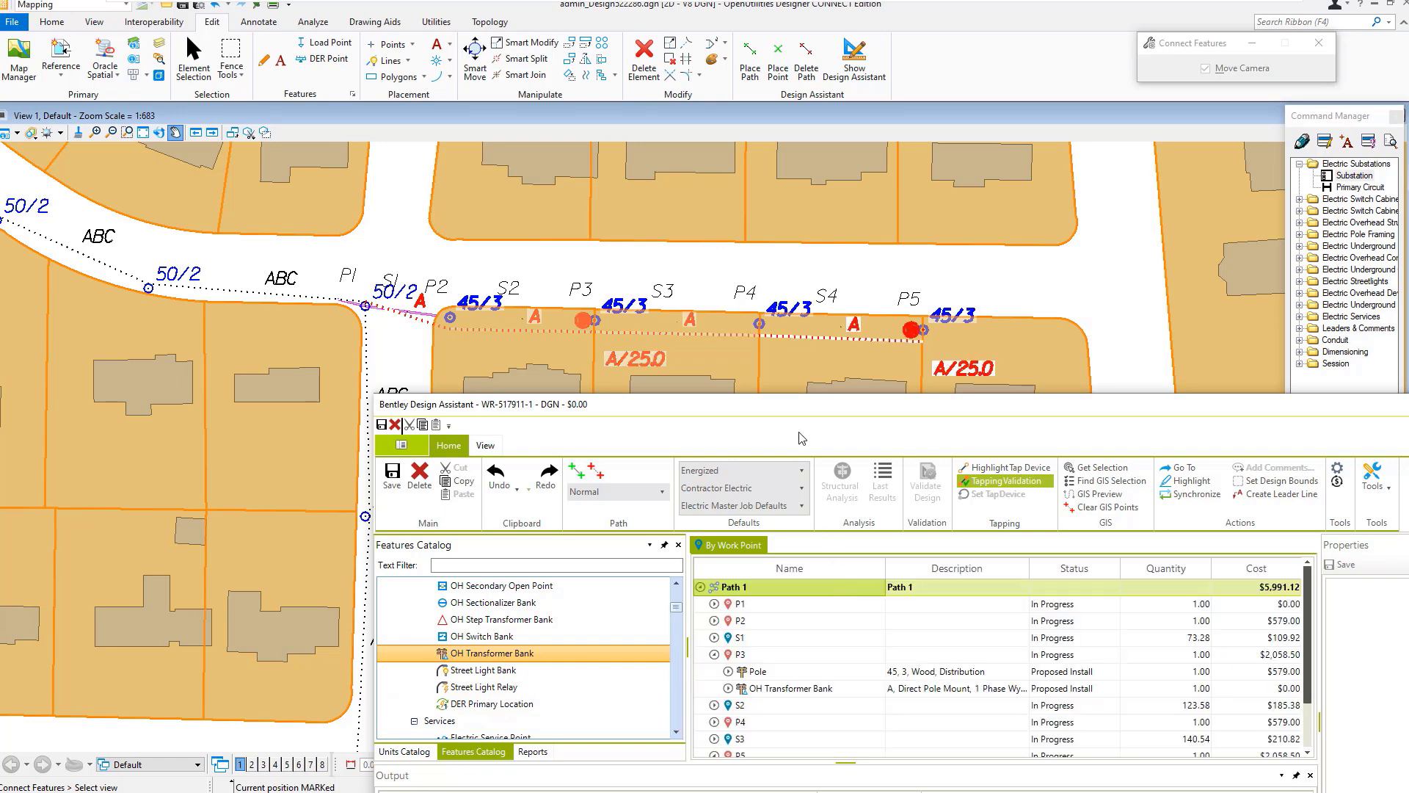
{"action": "mouse_move", "coordinate": [1333, 211]}
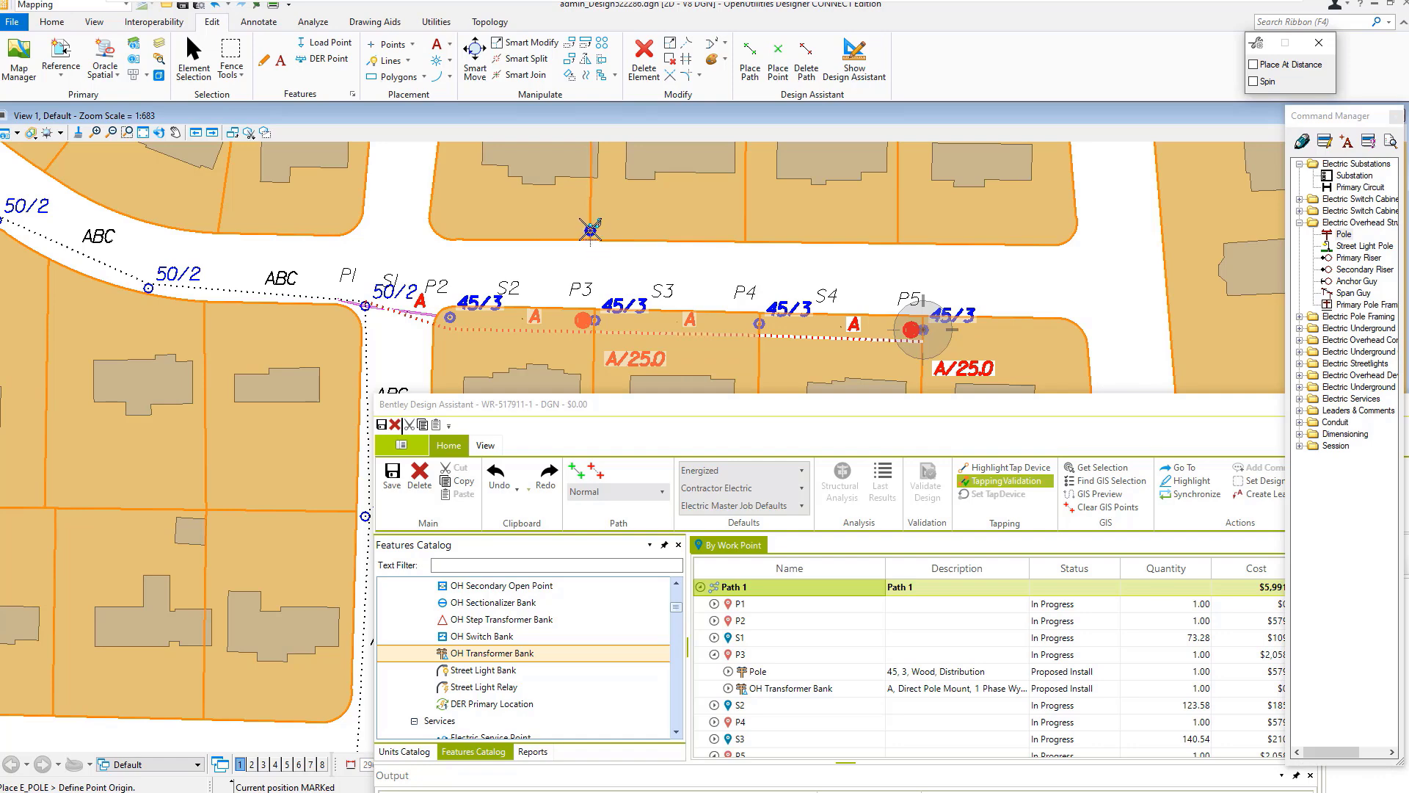
{"action": "mouse_move", "coordinate": [587, 227]}
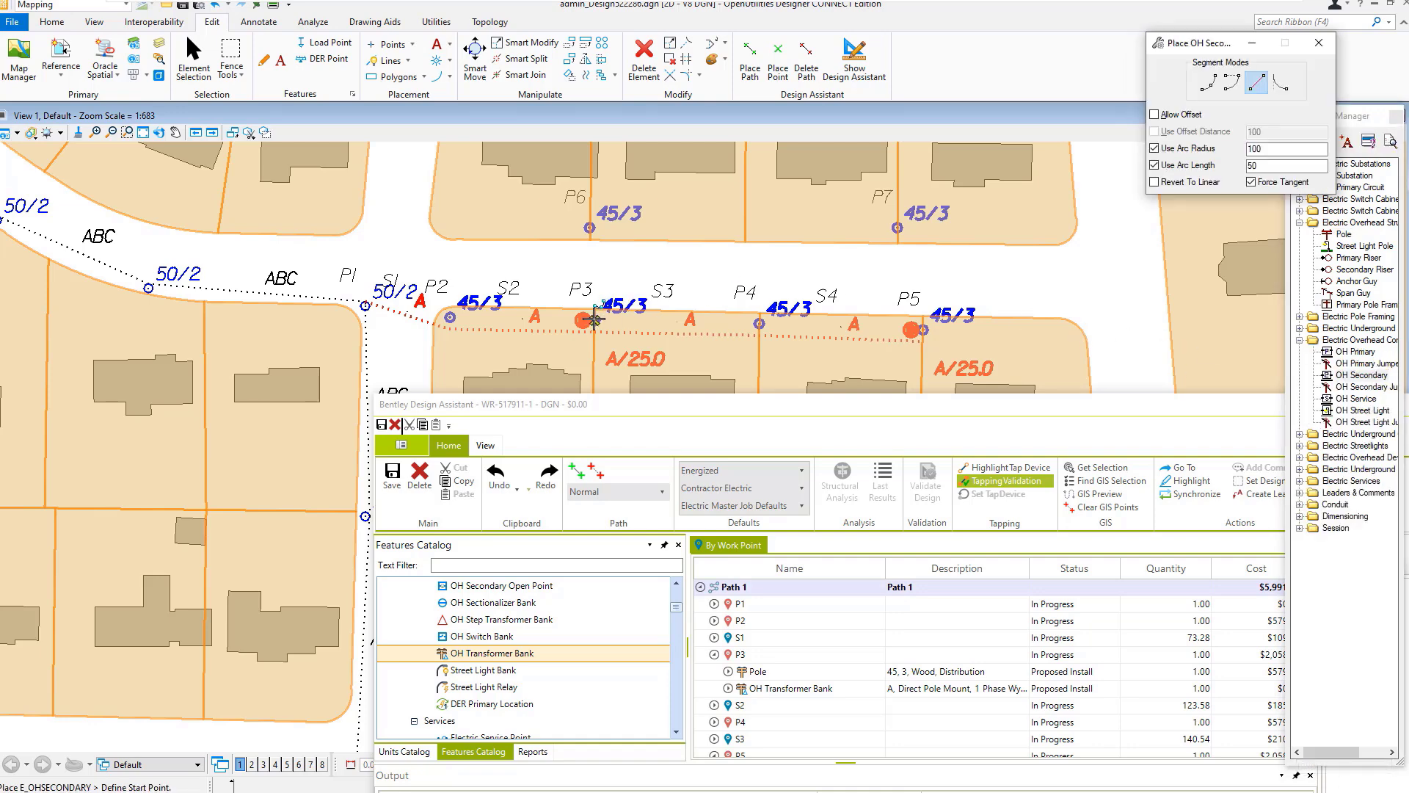
Run OH Secondary from pole P3 toward new pole P6 across the street.
{"action": "left_click", "coordinate": [591, 319]}
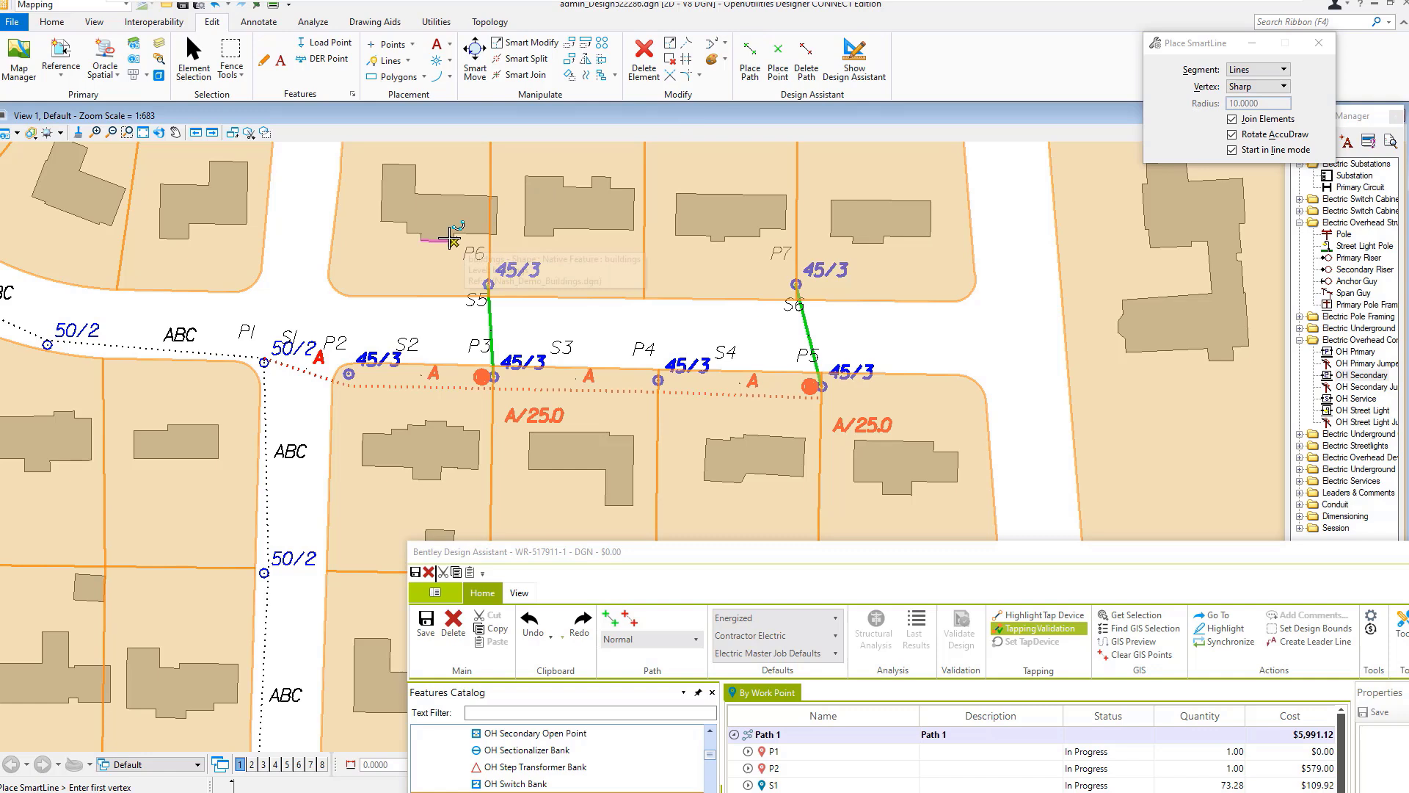
Begin the lot outline SmartLine beside the house near P6.
{"action": "left_click", "coordinate": [452, 242]}
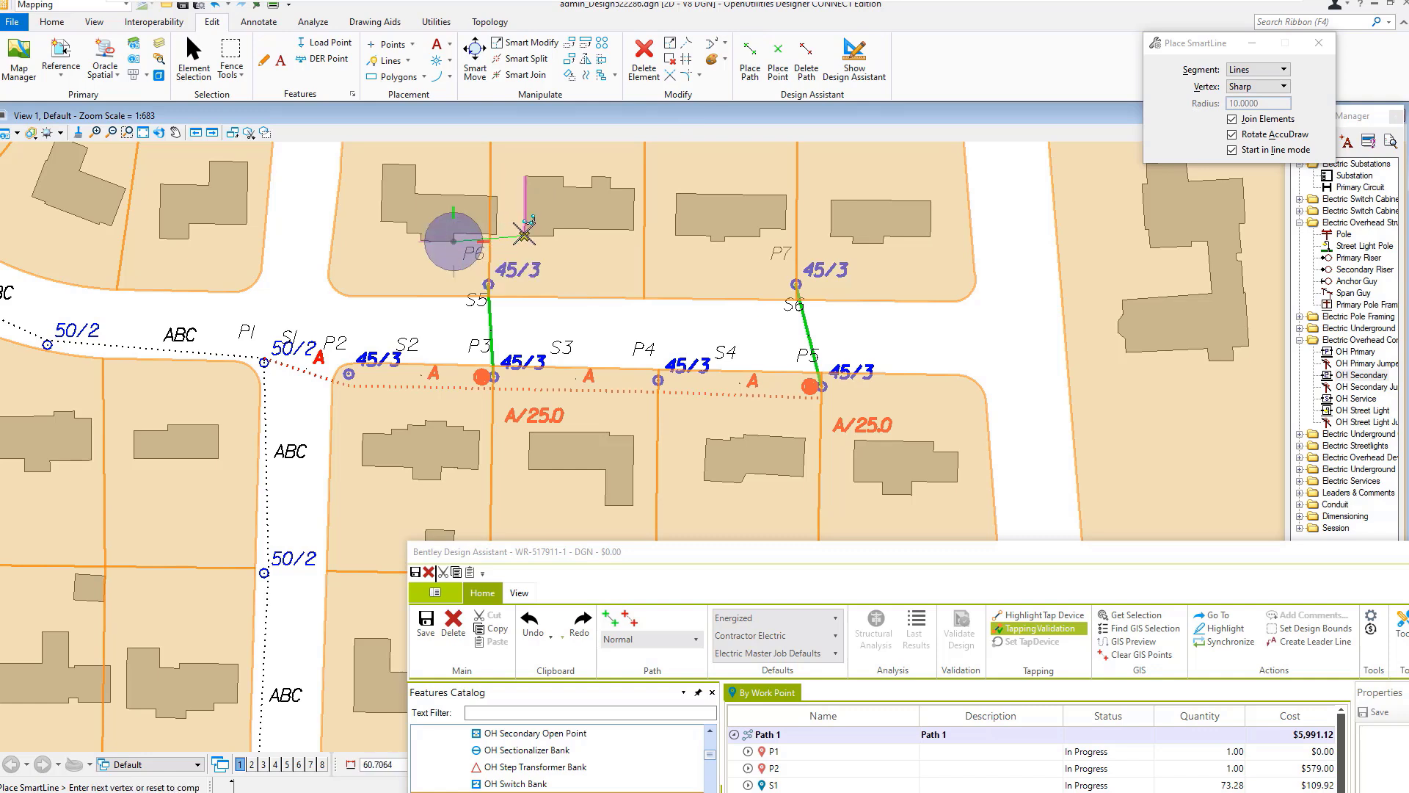
{"action": "mouse_move", "coordinate": [784, 230]}
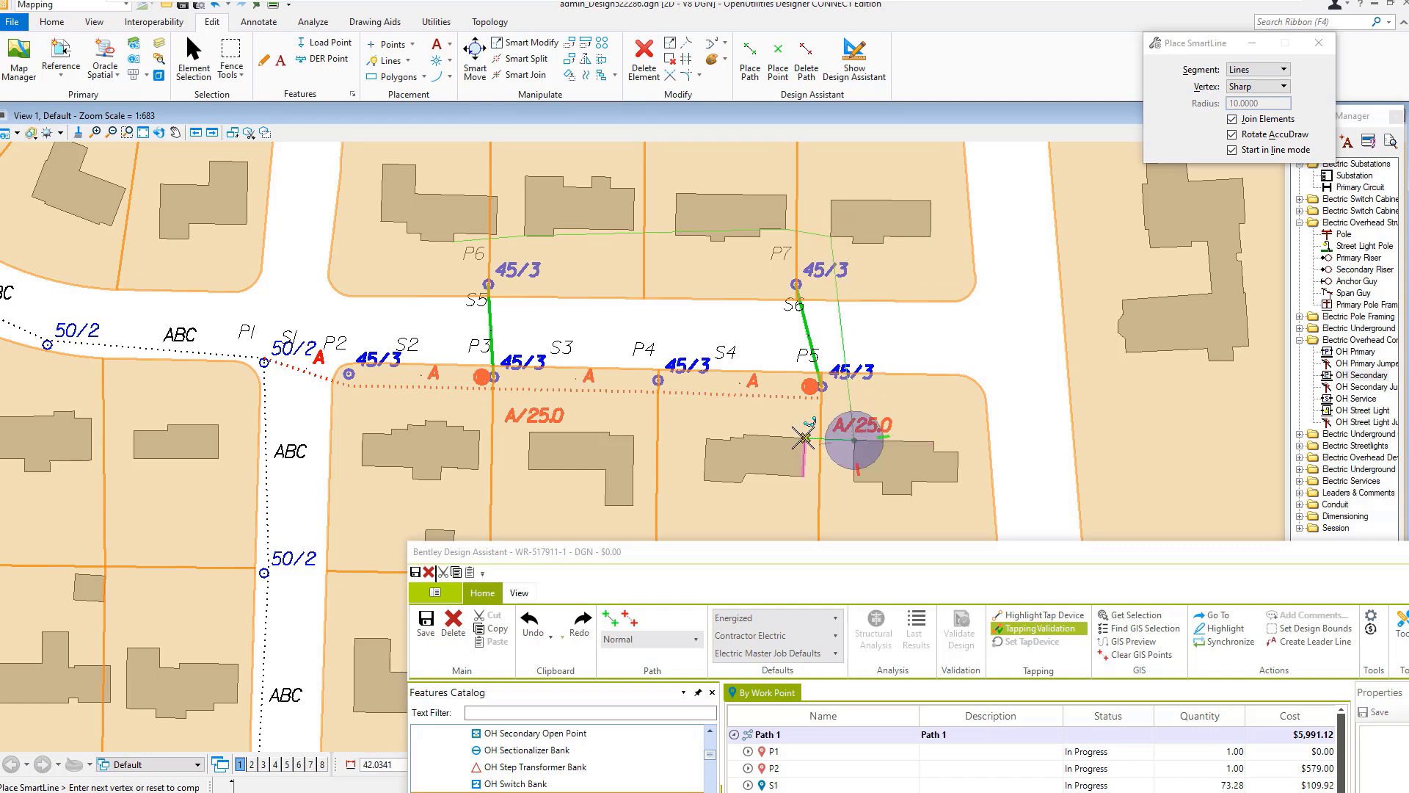
{"action": "mouse_move", "coordinate": [524, 432]}
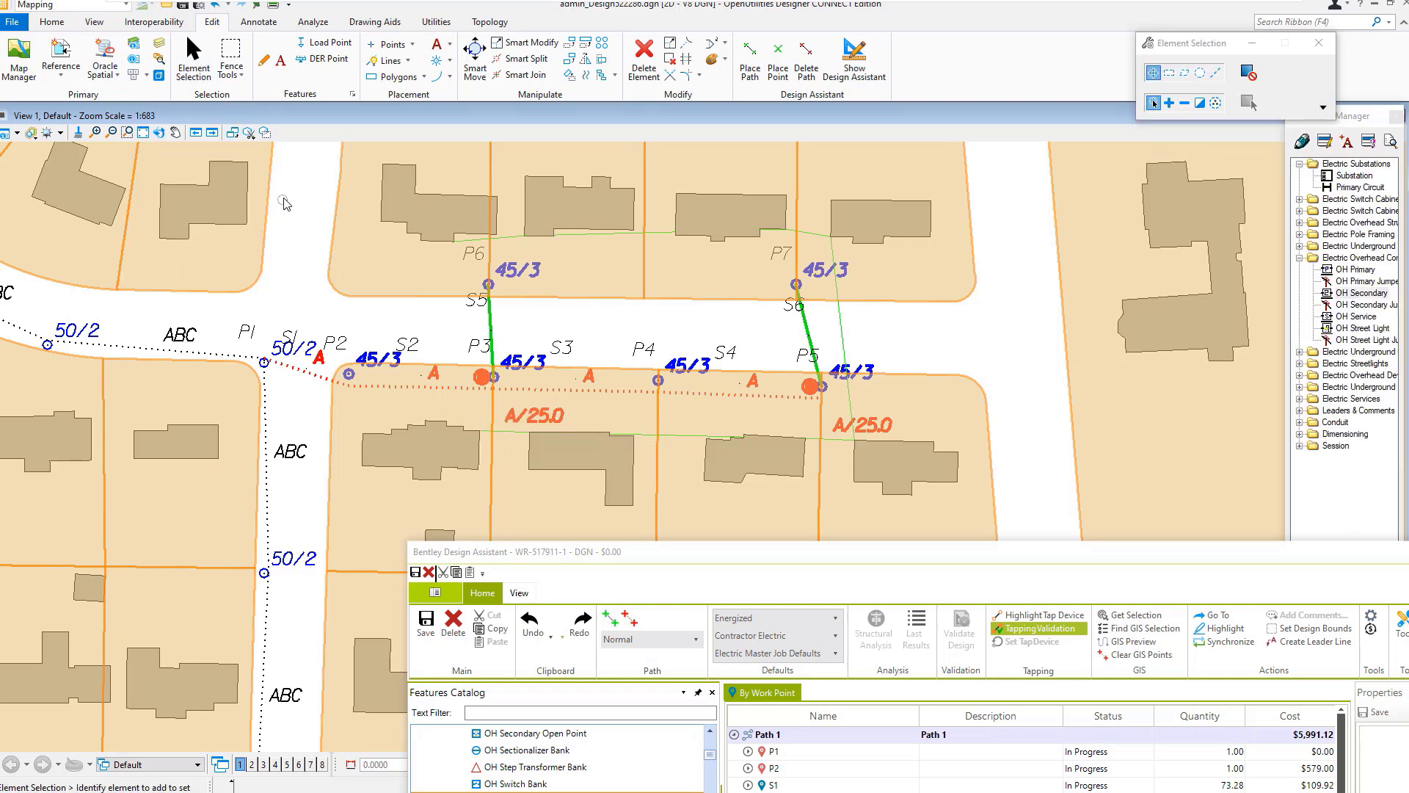
Select the sketched lot outline with Element Selection for Get Path.
{"action": "left_click_drag", "start_coordinate": [286, 203], "coordinate": [1007, 446]}
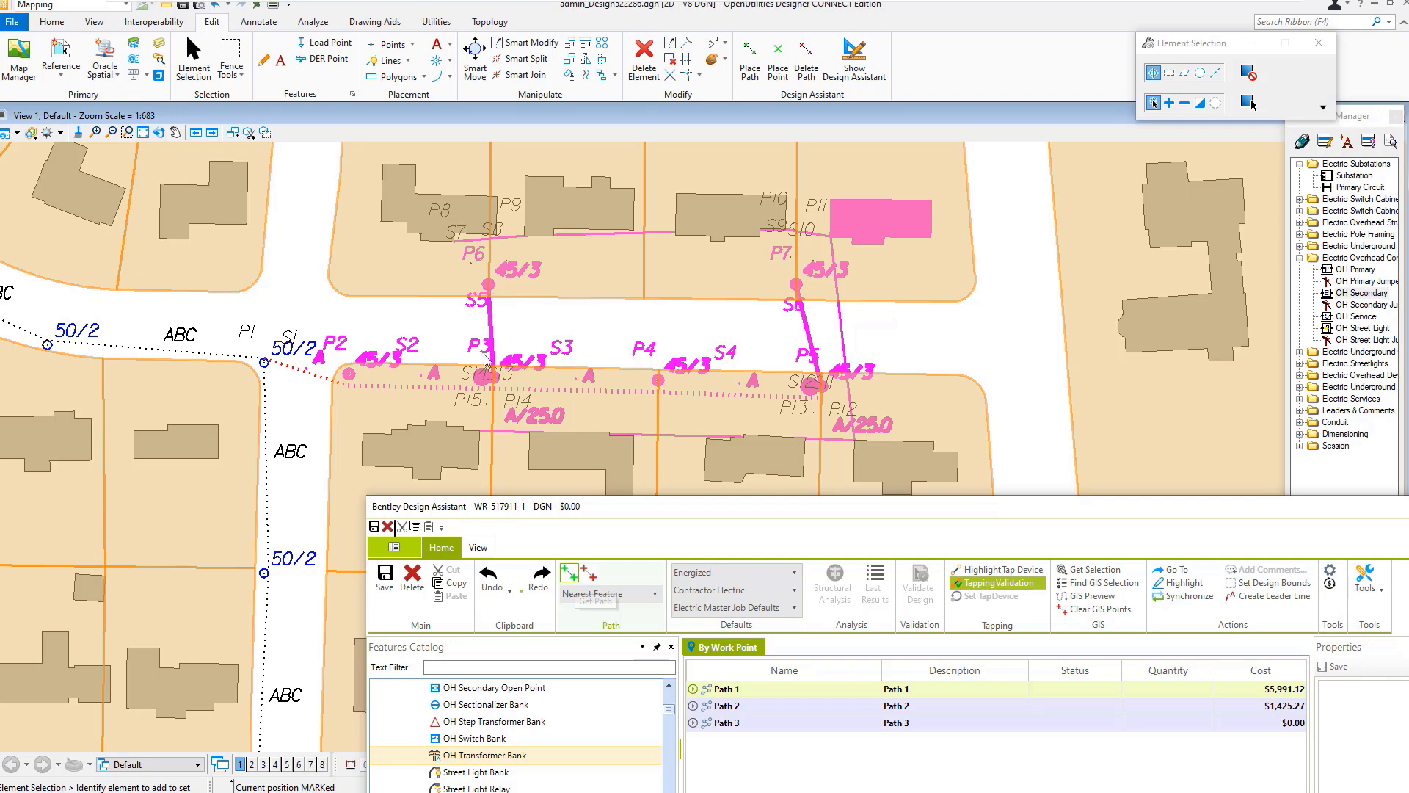
{"action": "mouse_move", "coordinate": [989, 340]}
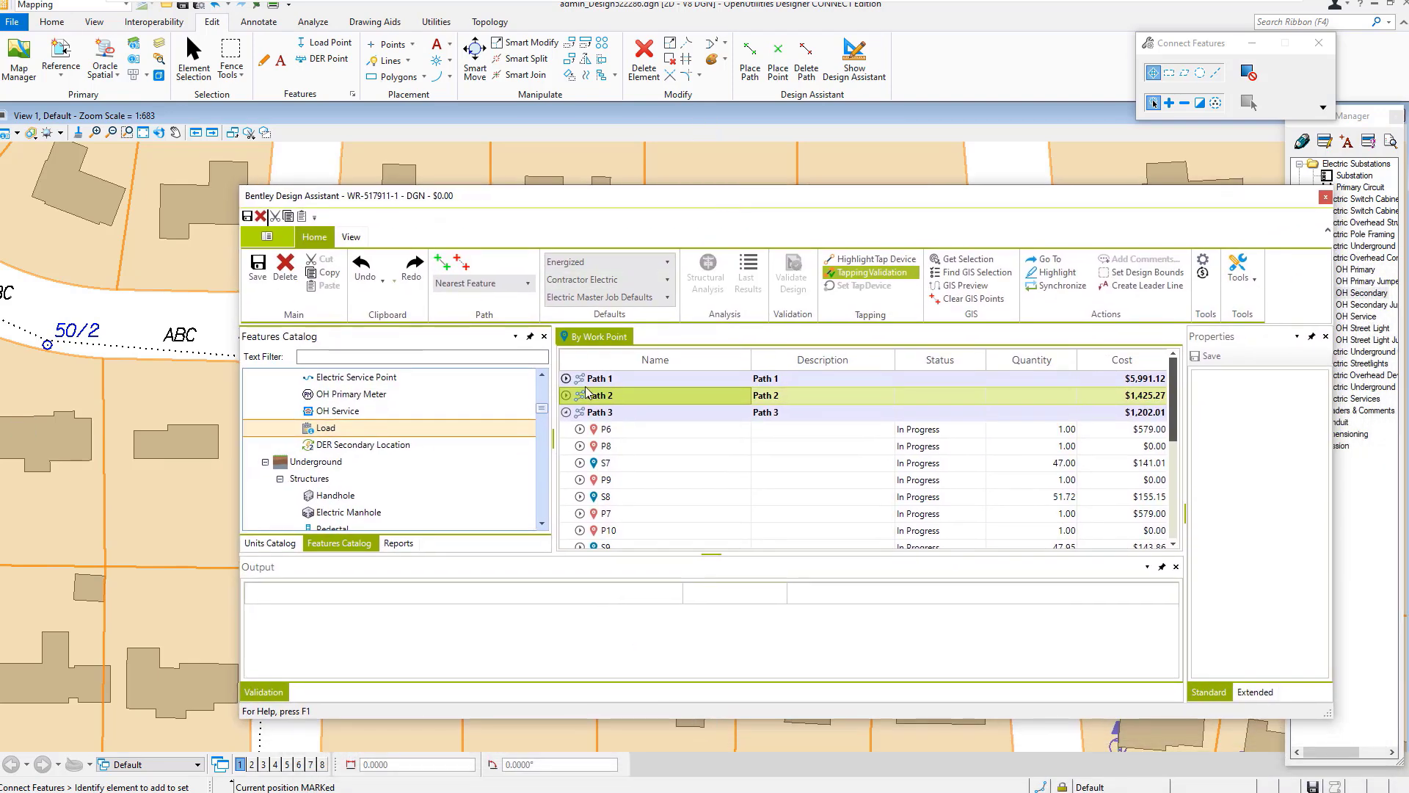
Expand Path 1 and show P3's $579 pole and $1,479.50 transformer unit costs.
{"action": "left_click", "coordinate": [566, 378]}
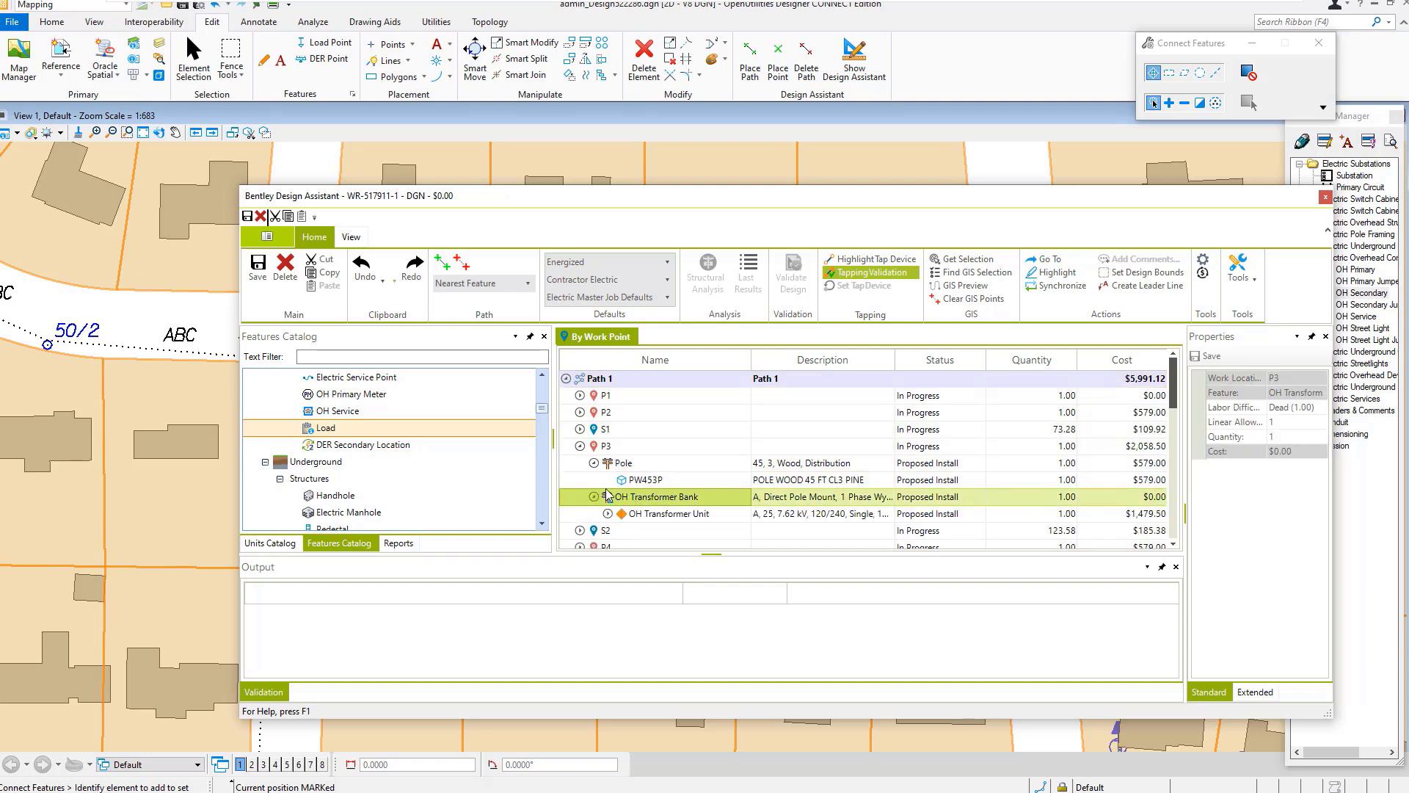
{"action": "mouse_move", "coordinate": [810, 475]}
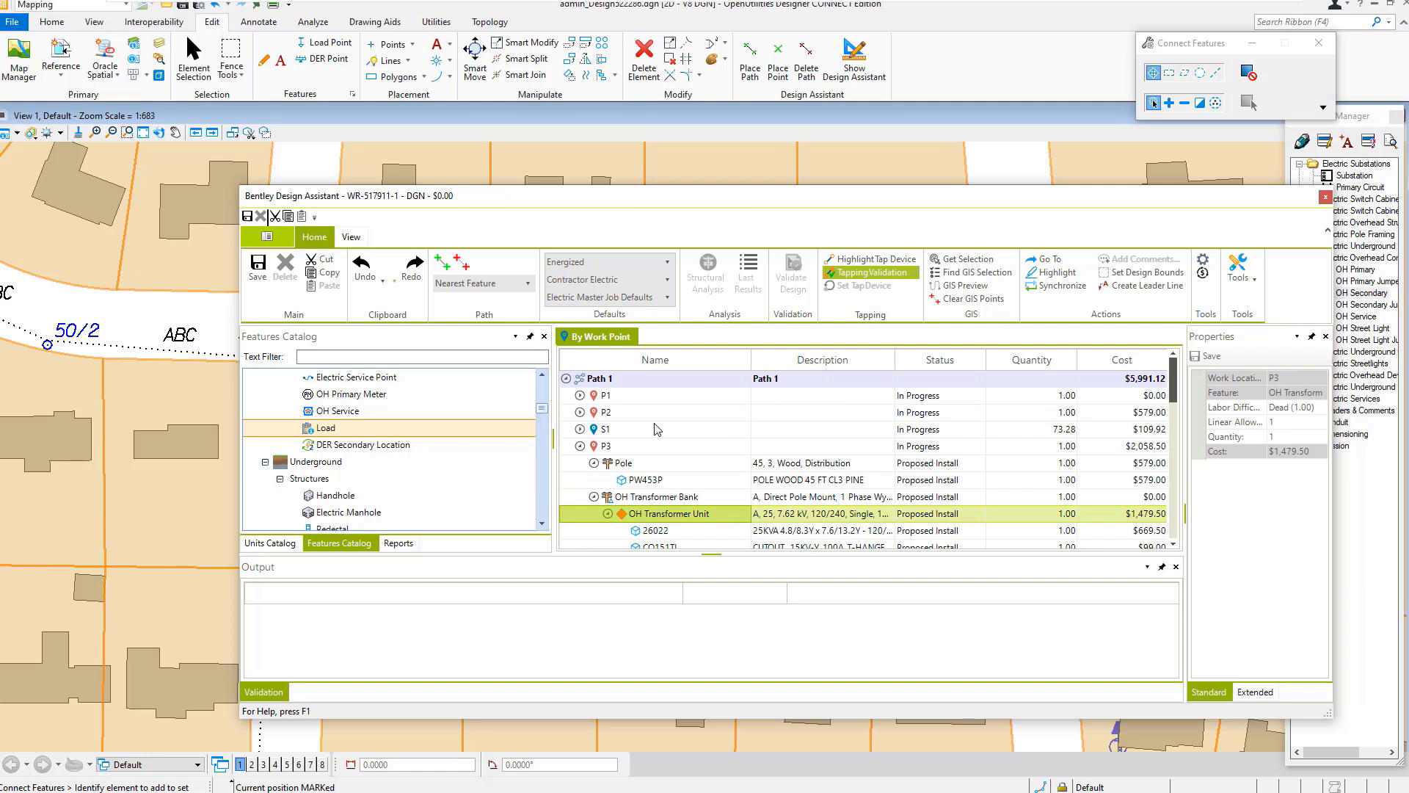
{"action": "left_click", "coordinate": [580, 446]}
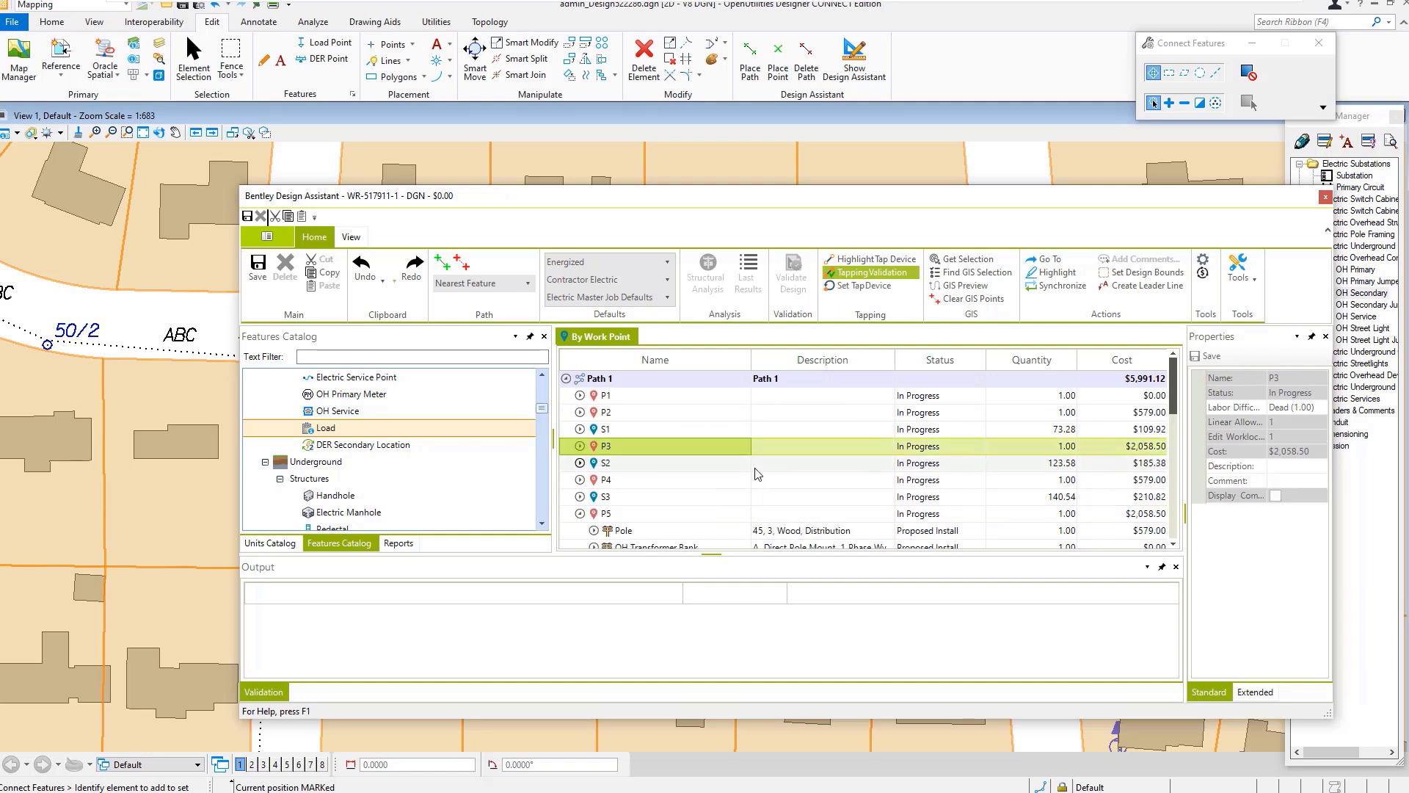